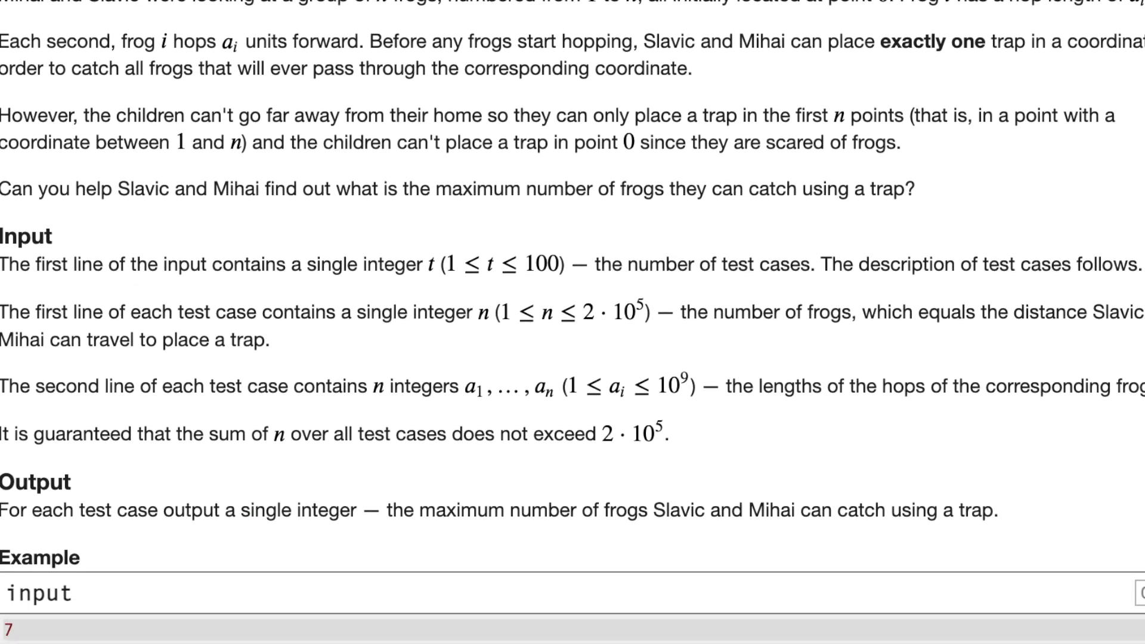
- Handwrite the hop lengths a1…an and the multiples 2a1, 3a1 below them
scroll("down", 3)
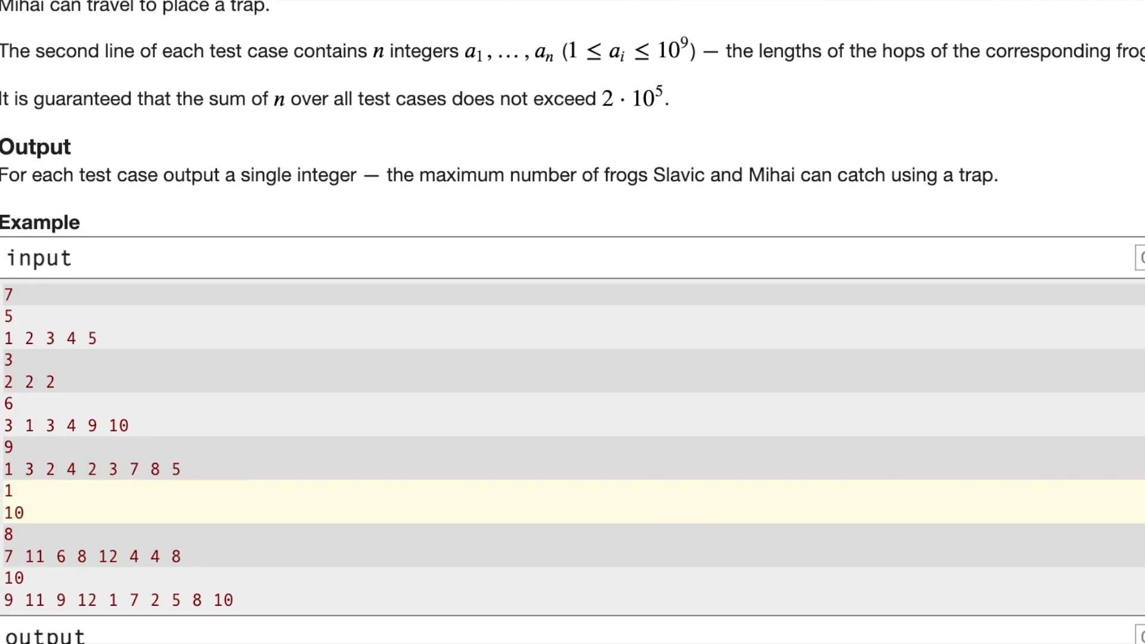
scroll("down", 3)
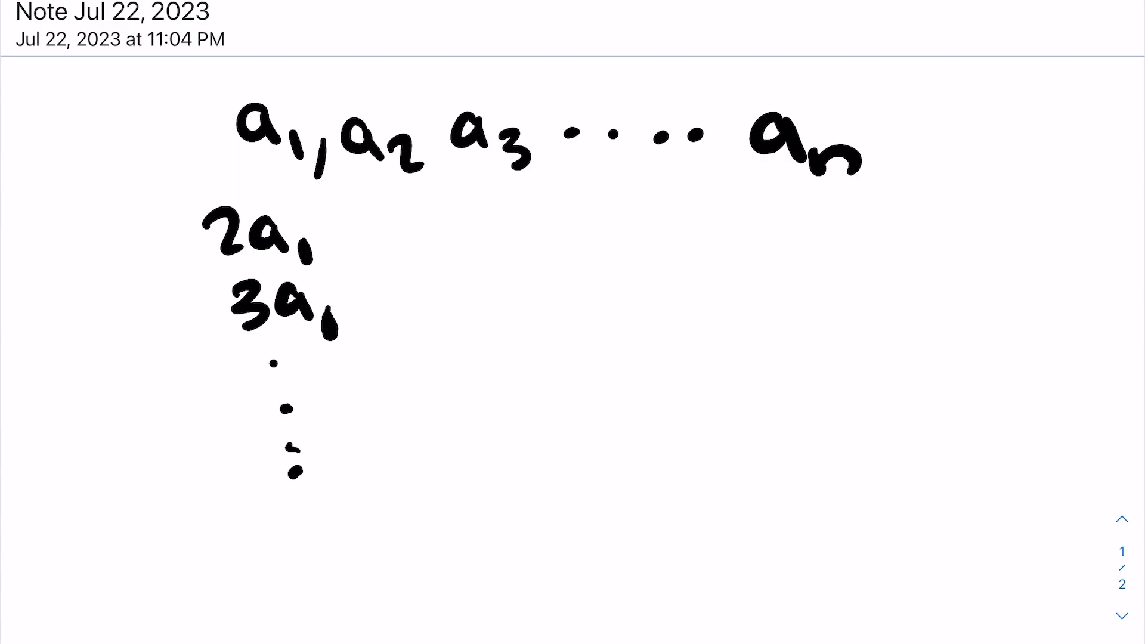
left_click_drag(372, 212, 474, 248)
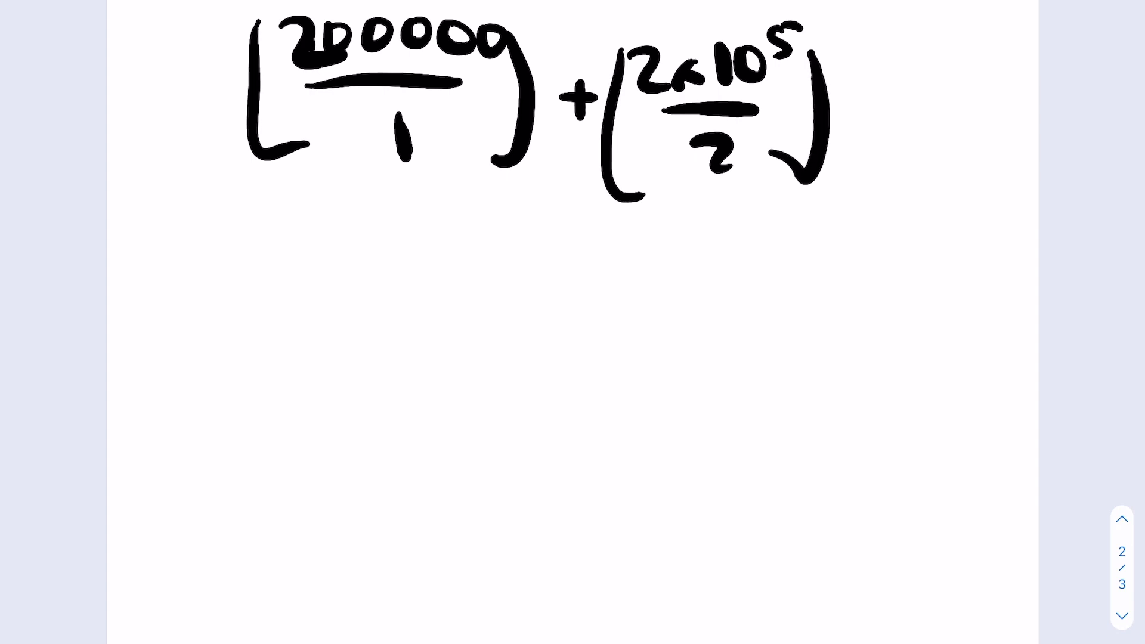
- Handwrite the work estimate floor(200000/1) + floor(2×10⁵/2) on page 2
left_click_drag(430, 285, 503, 467)
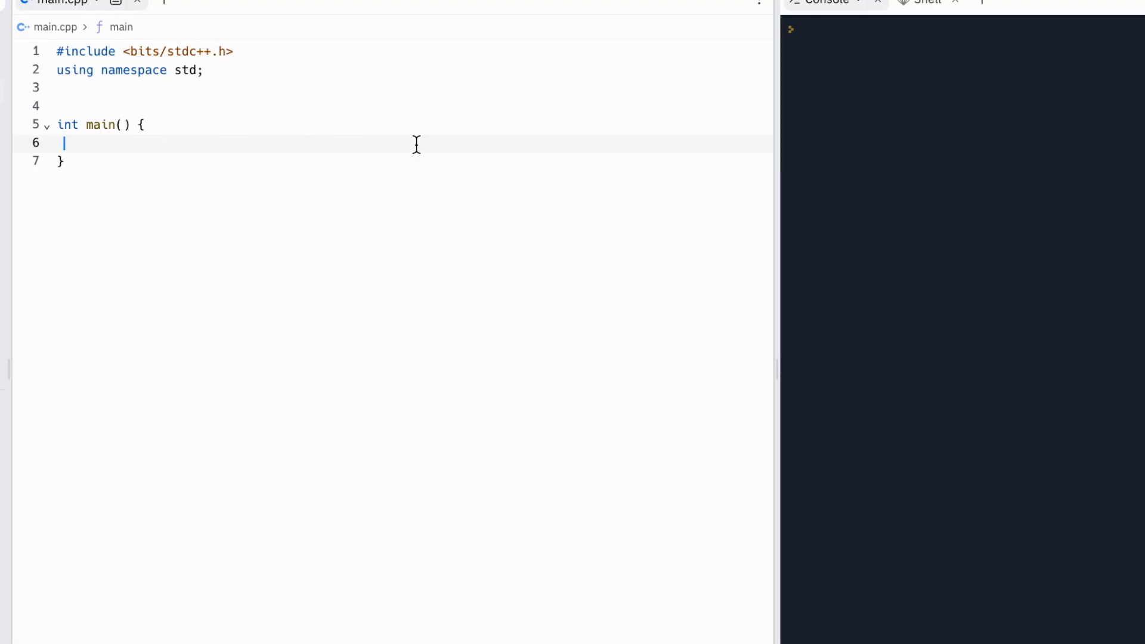
- Read the test count t and open a while(t--) loop in main
type("int")
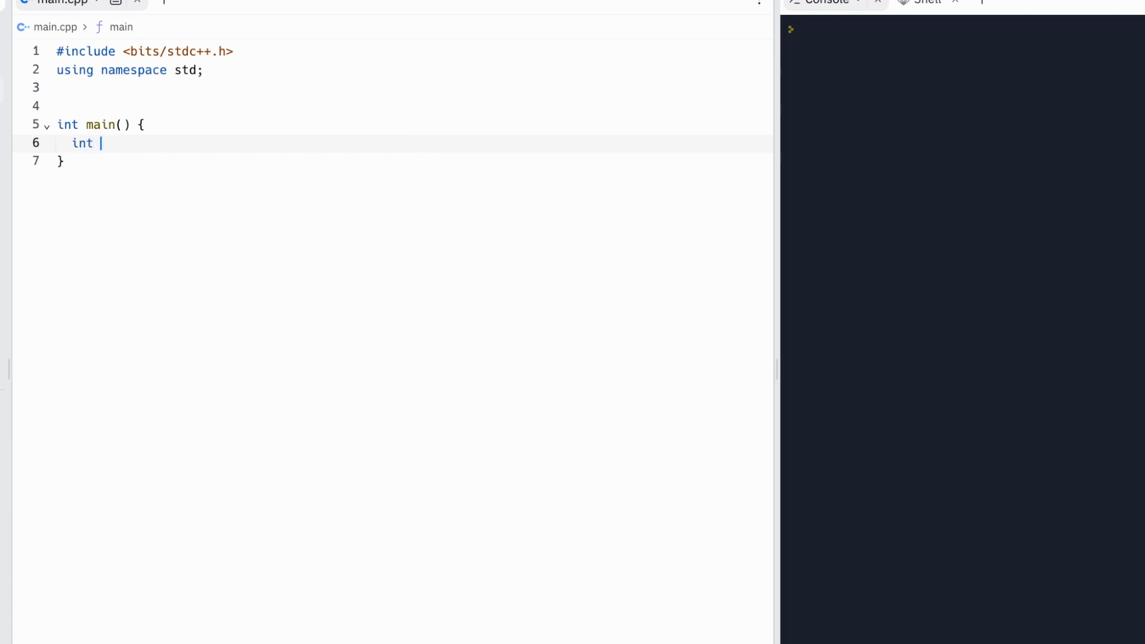
type("t;")
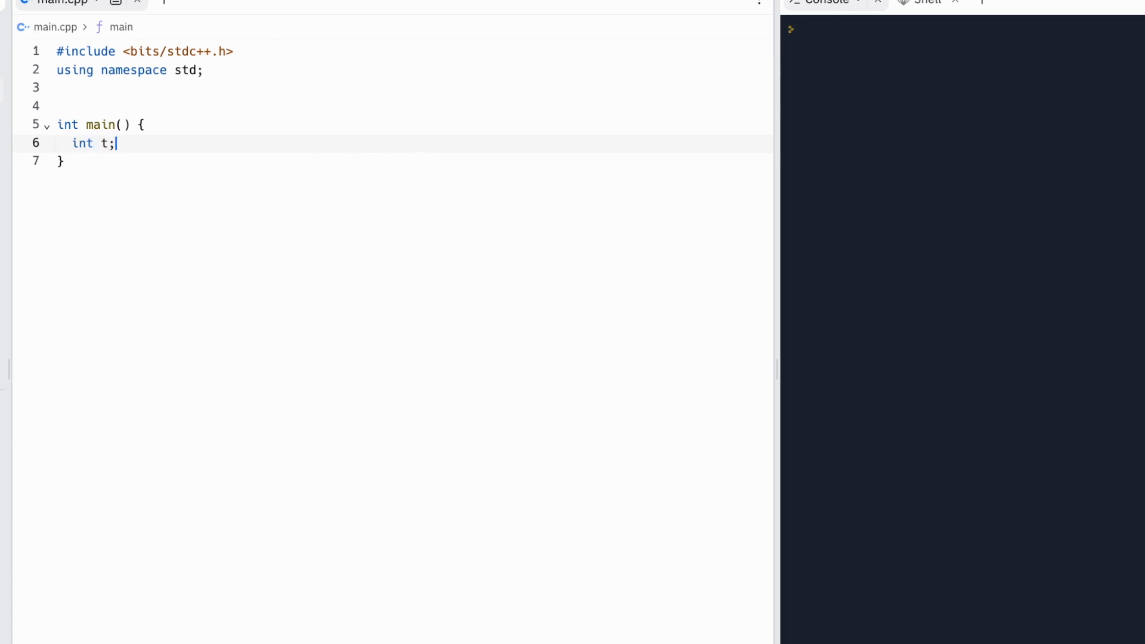
type("cint>>")
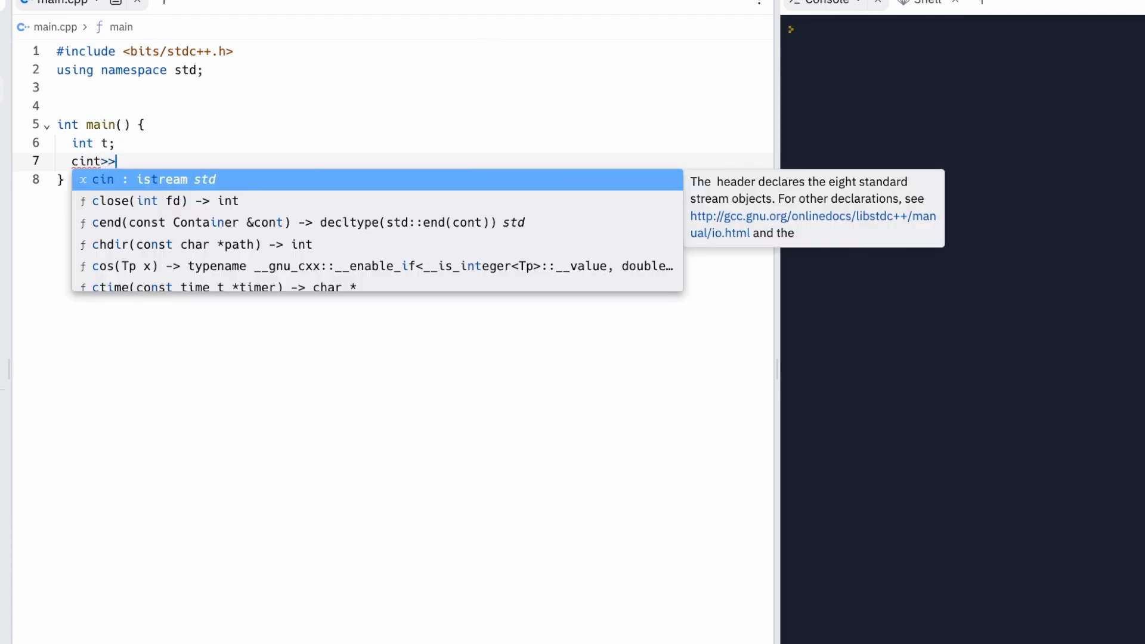
key("Escape")
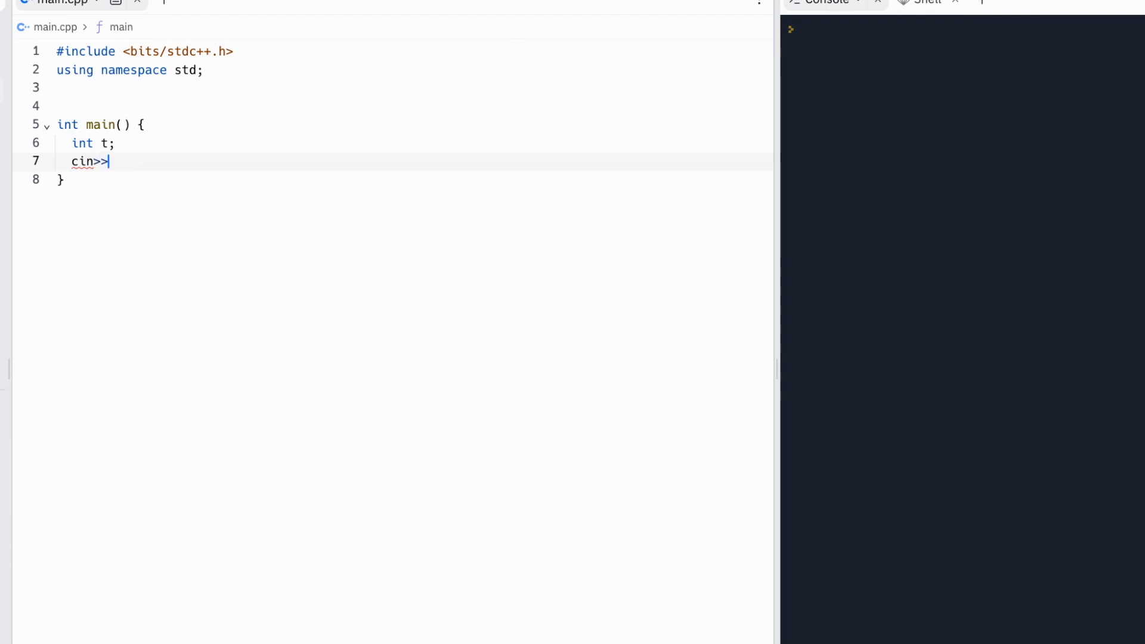
type("t;")
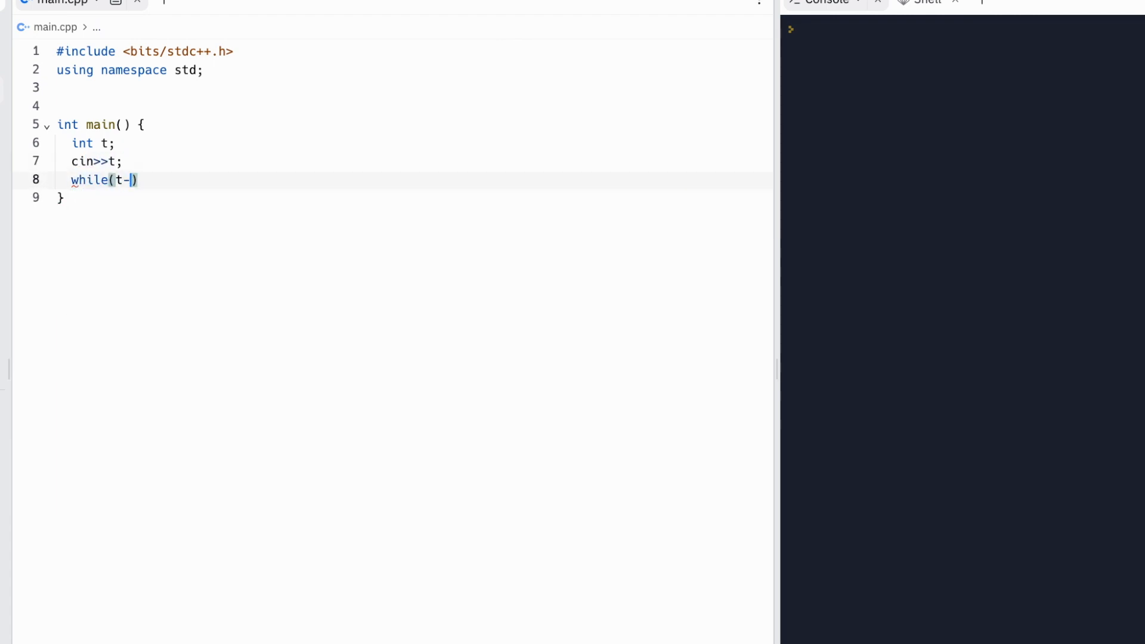
type("-")
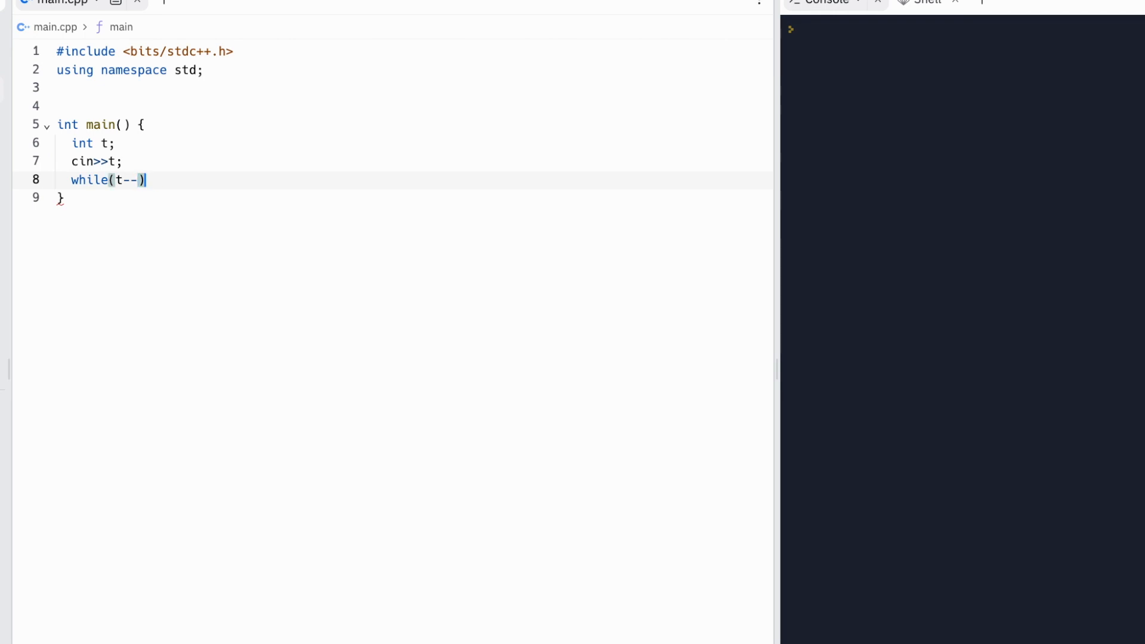
type("{")
type("int n;")
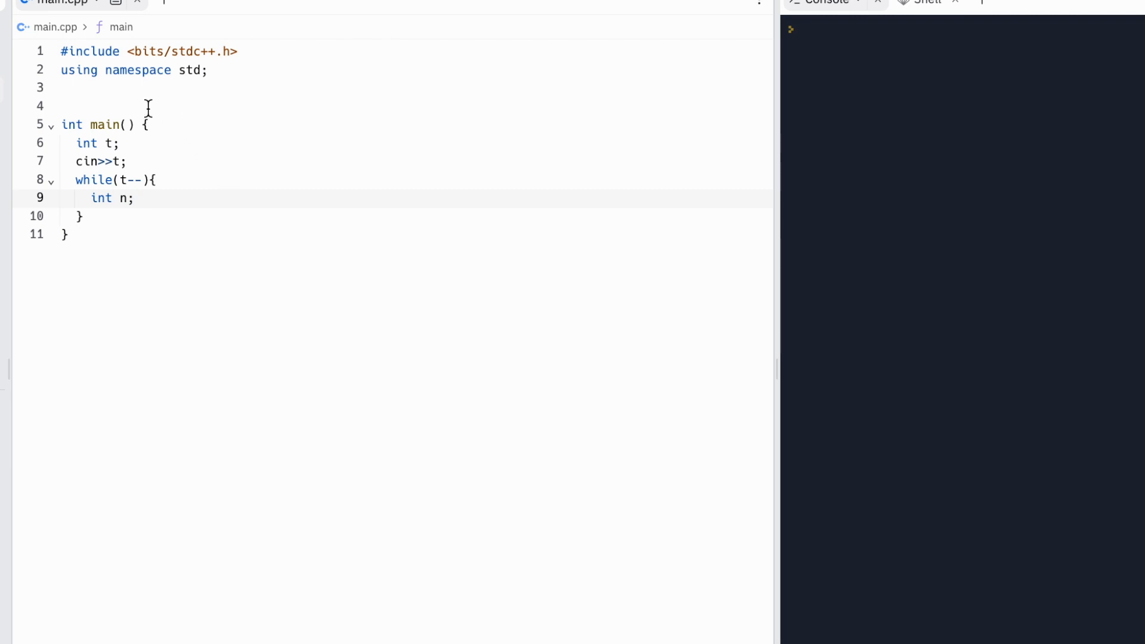
- Declare a global map<int,int> mults and clear it at the start of each test
key("Enter")
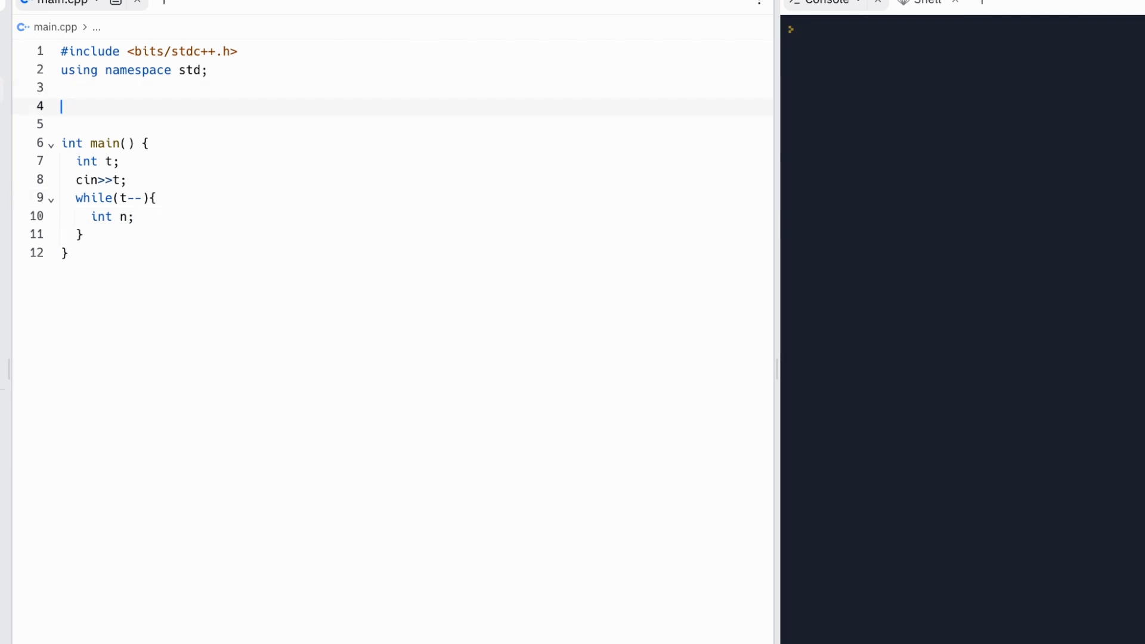
type("map<int.,")
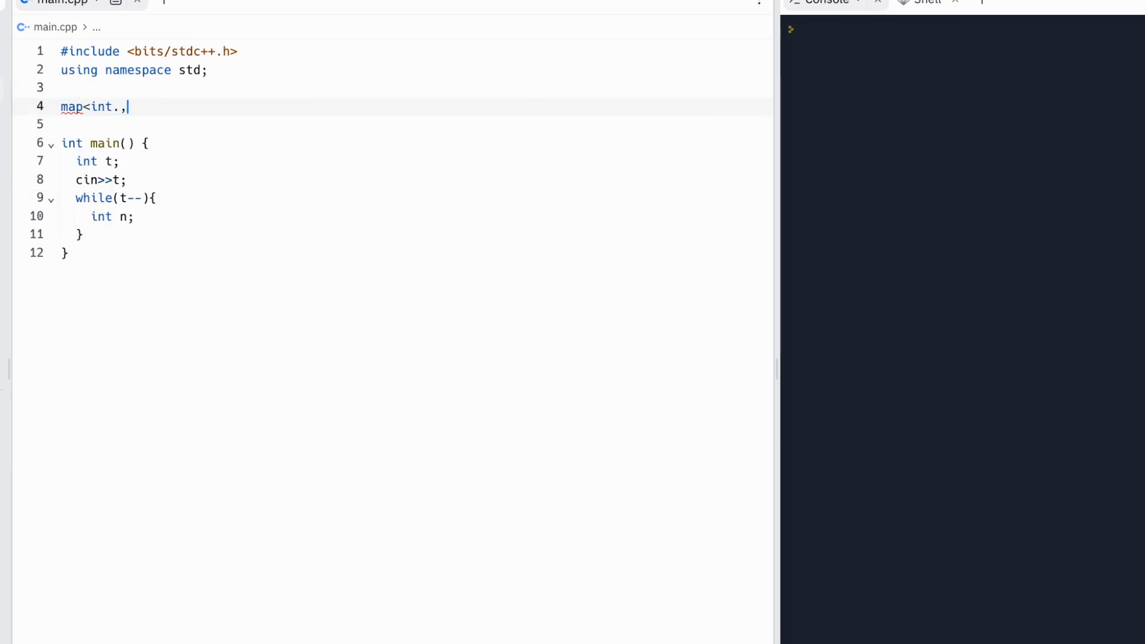
type("int>")
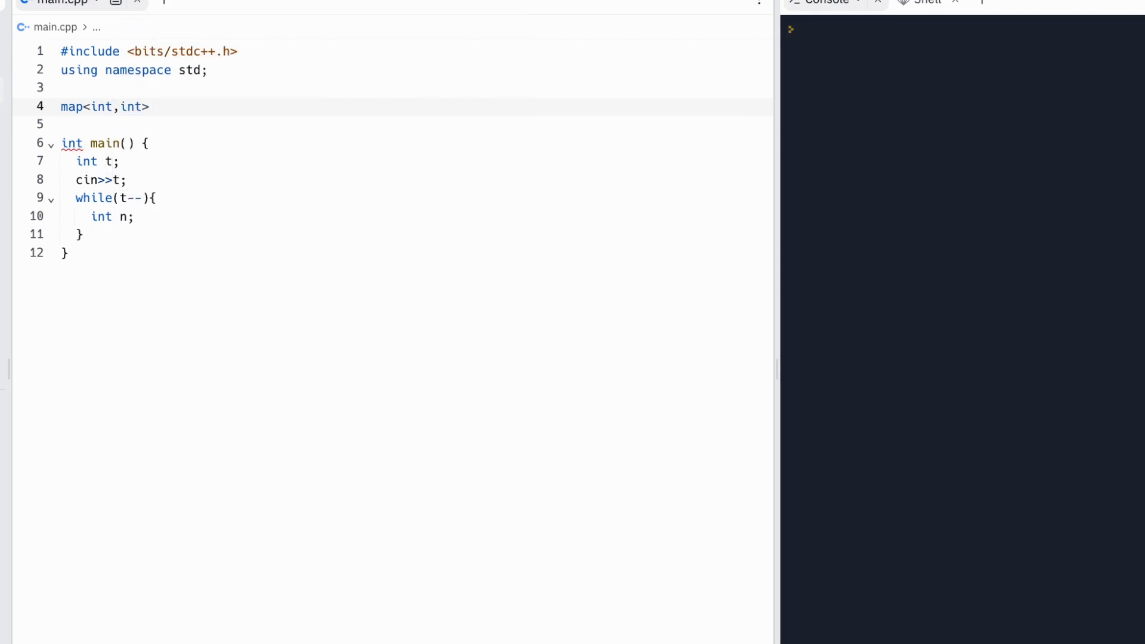
type("mults;")
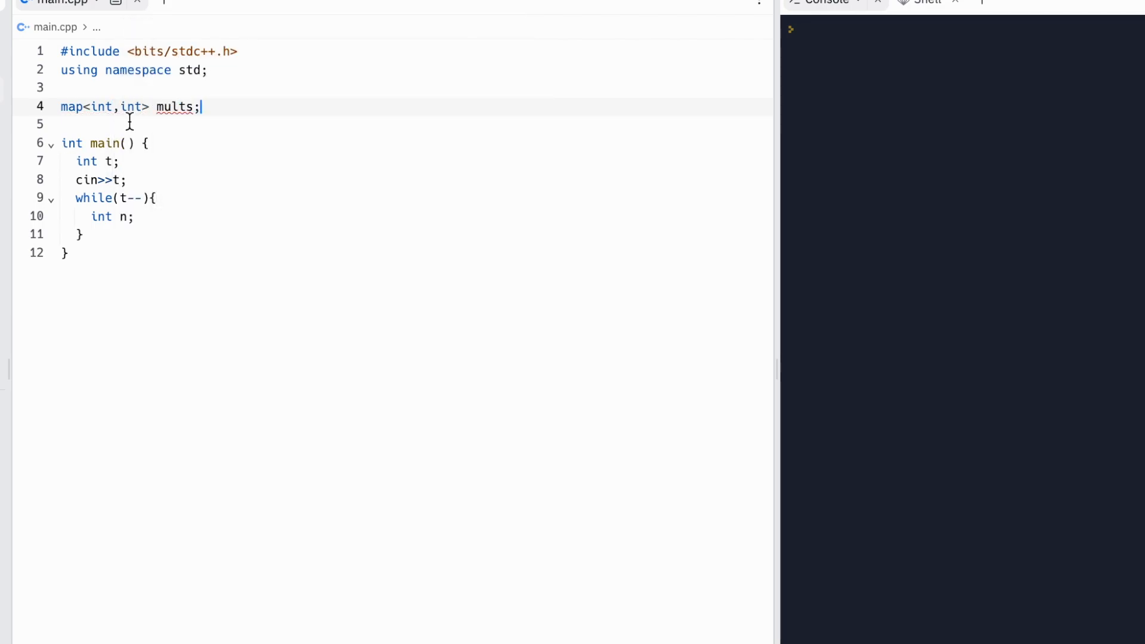
type("mults.clear();")
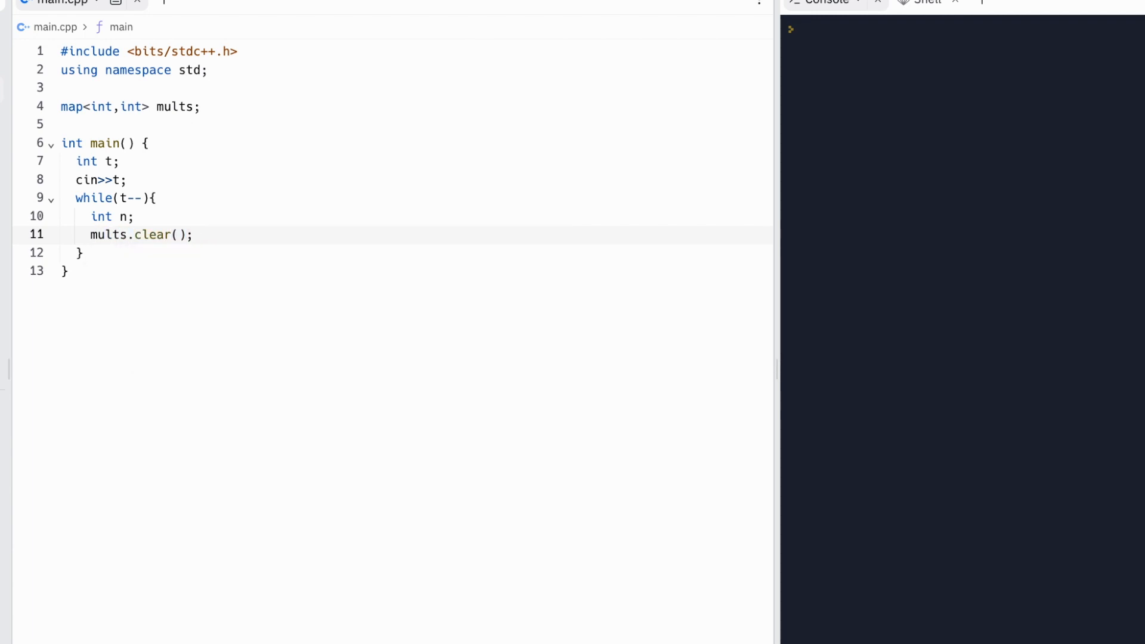
key("Enter")
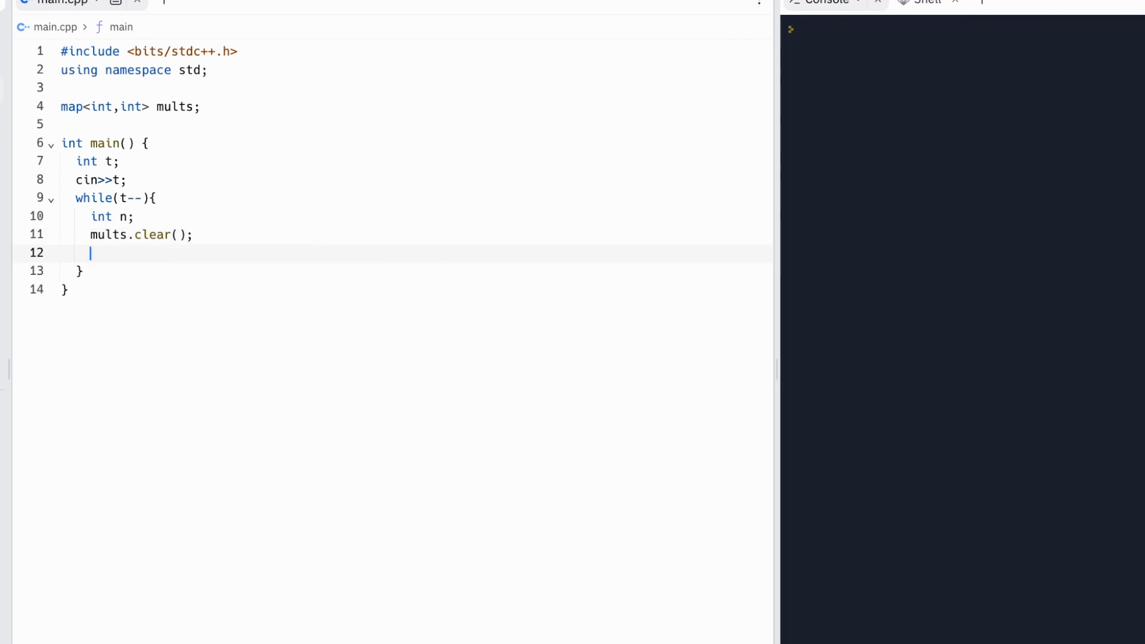
- Loop over the n inputs, reading curr and counting it with mults[curr]+=1
type("for (int i=0")
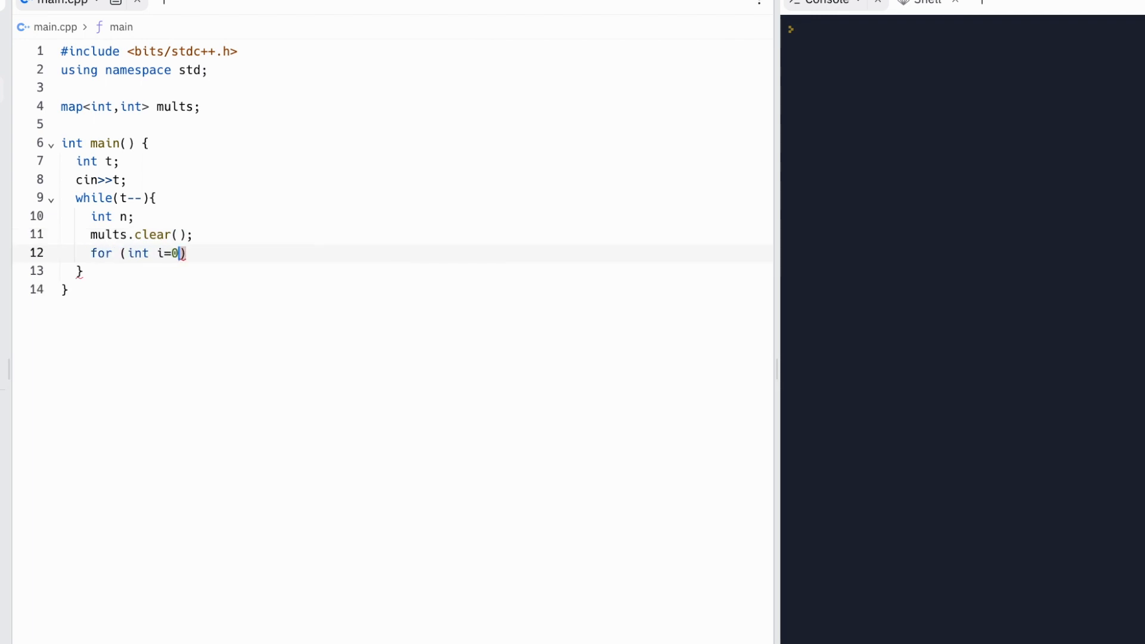
type(";i<n;i++")
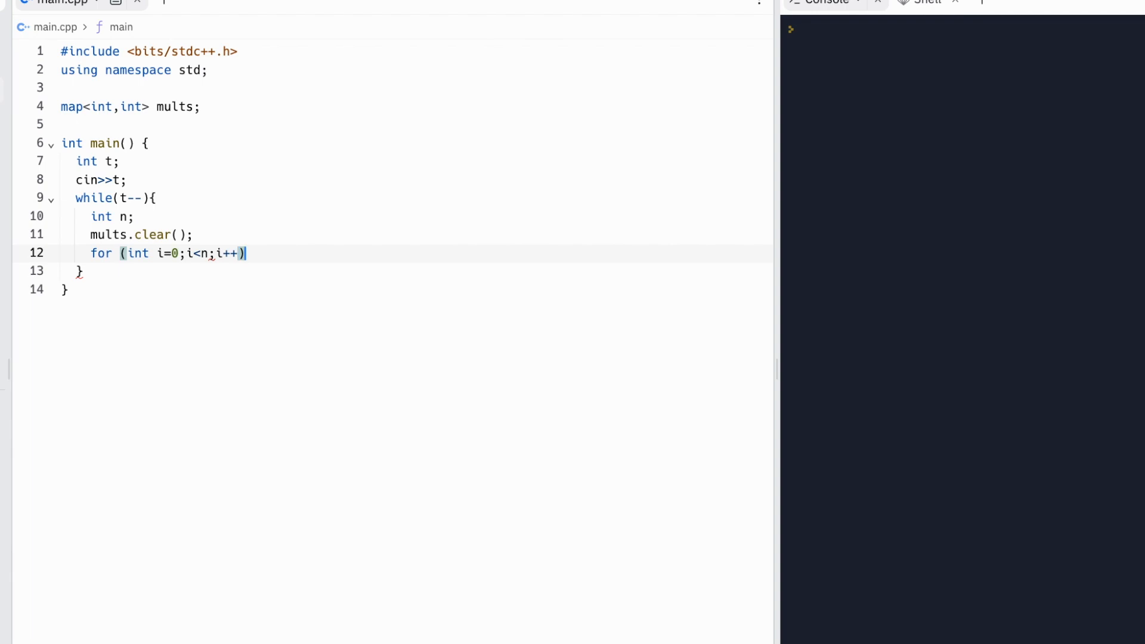
type("{")
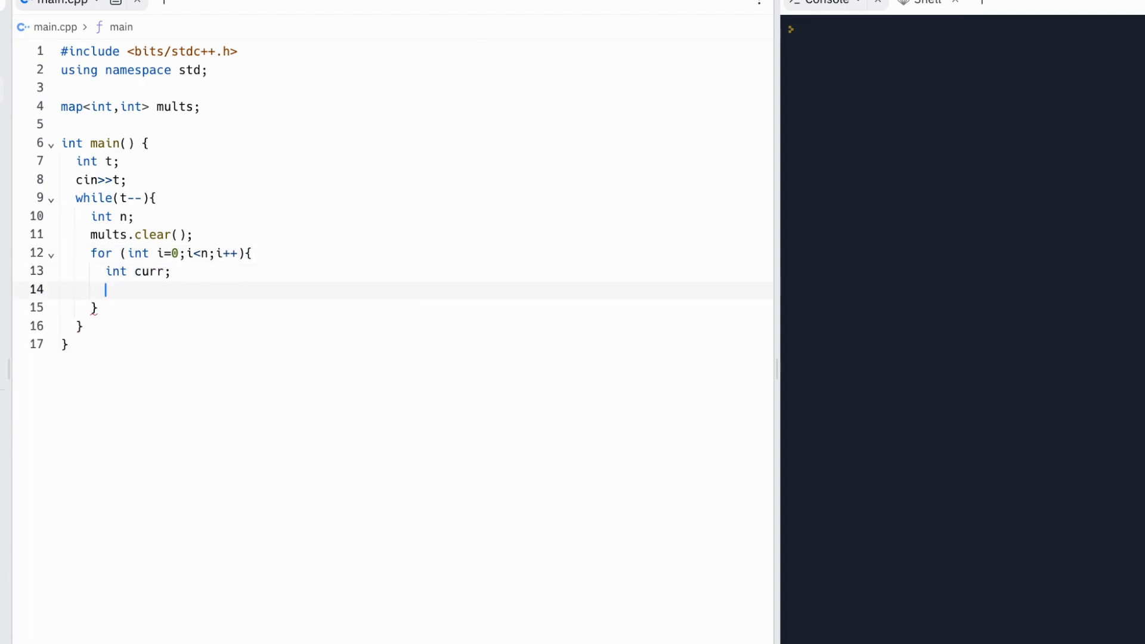
type("cin>>ciurr;")
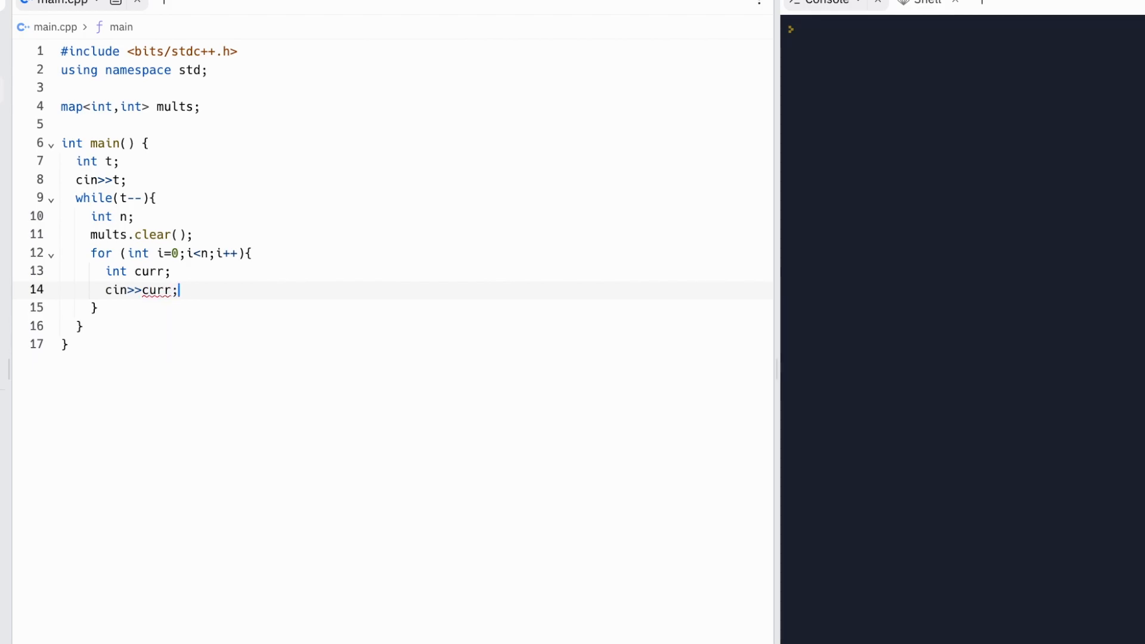
type("mul")
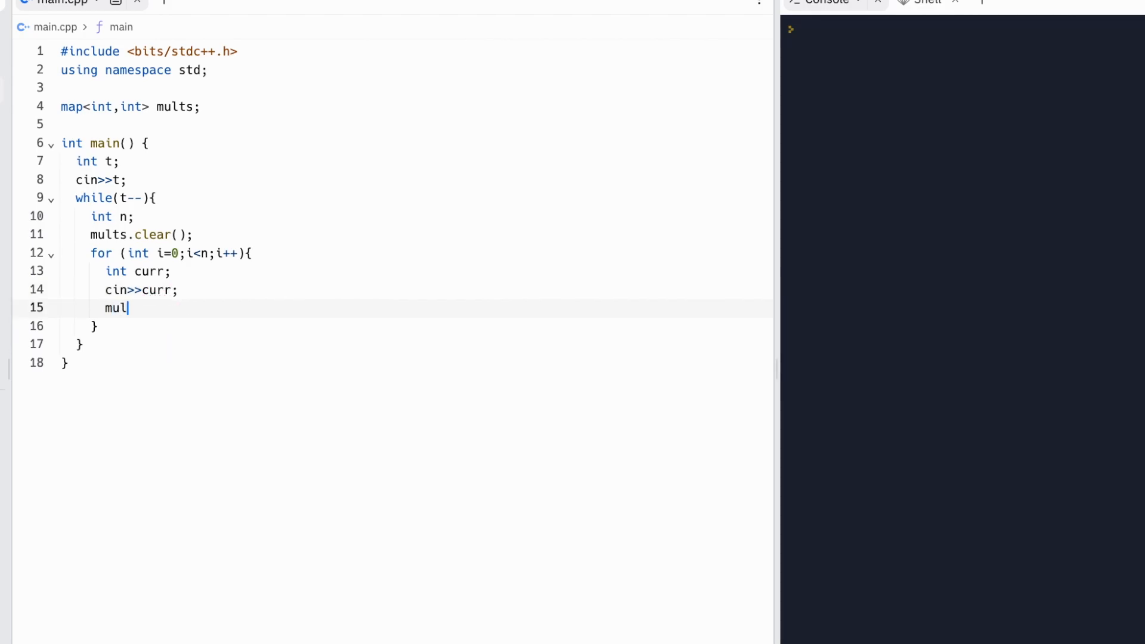
type("ts[")
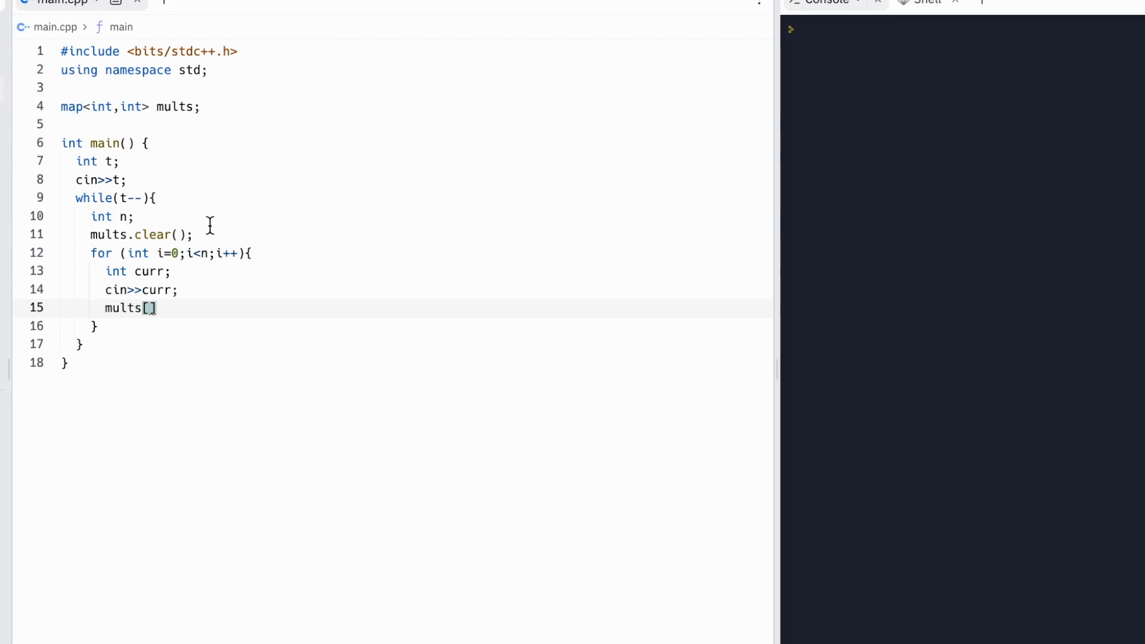
type("curr]+=1;")
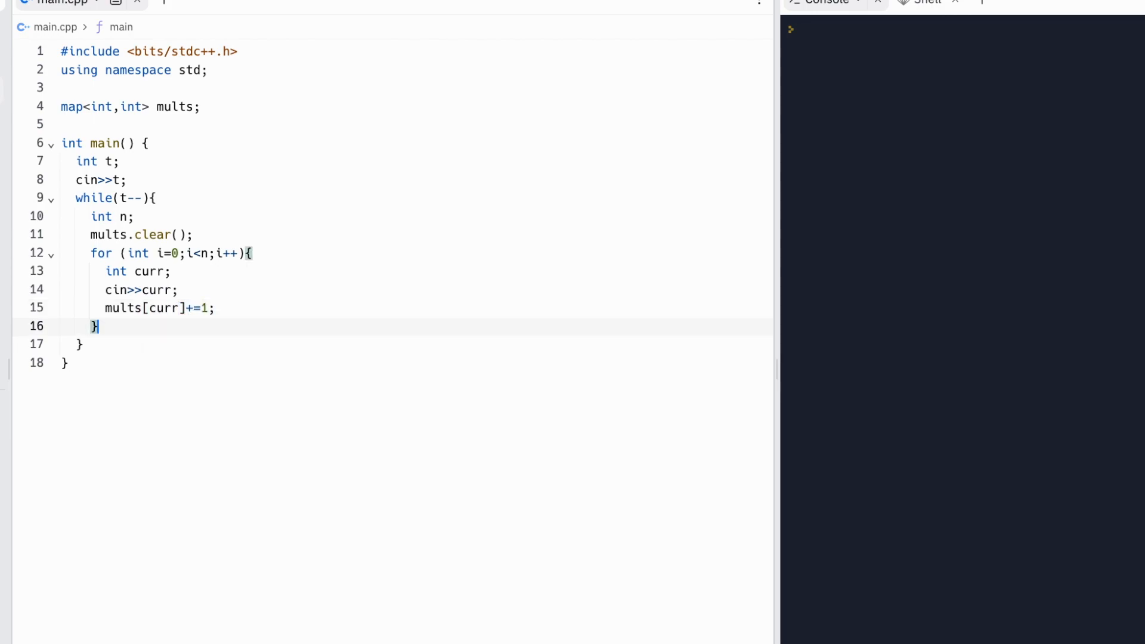
- Declare a zero-initialised int tot[200000] array
type("int")
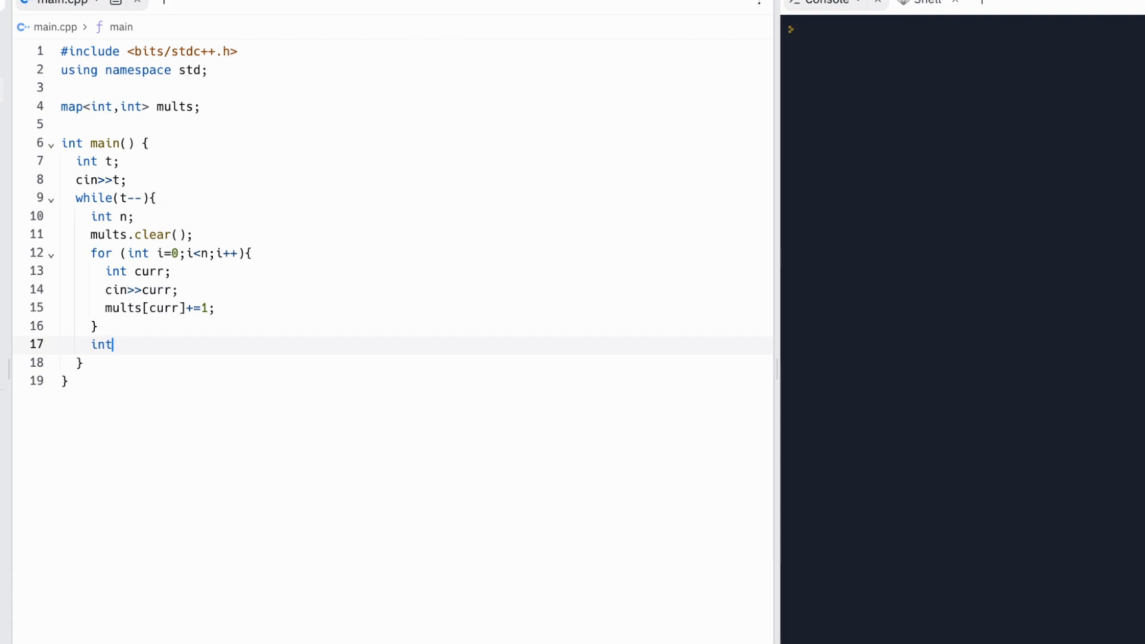
type("to")
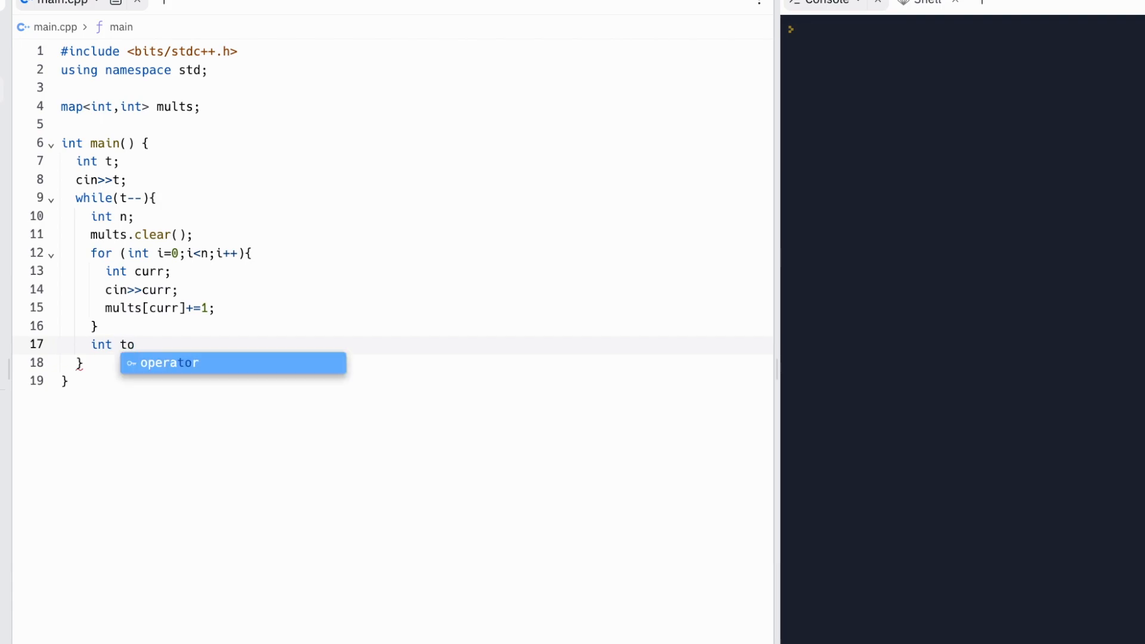
type("t[200000]")
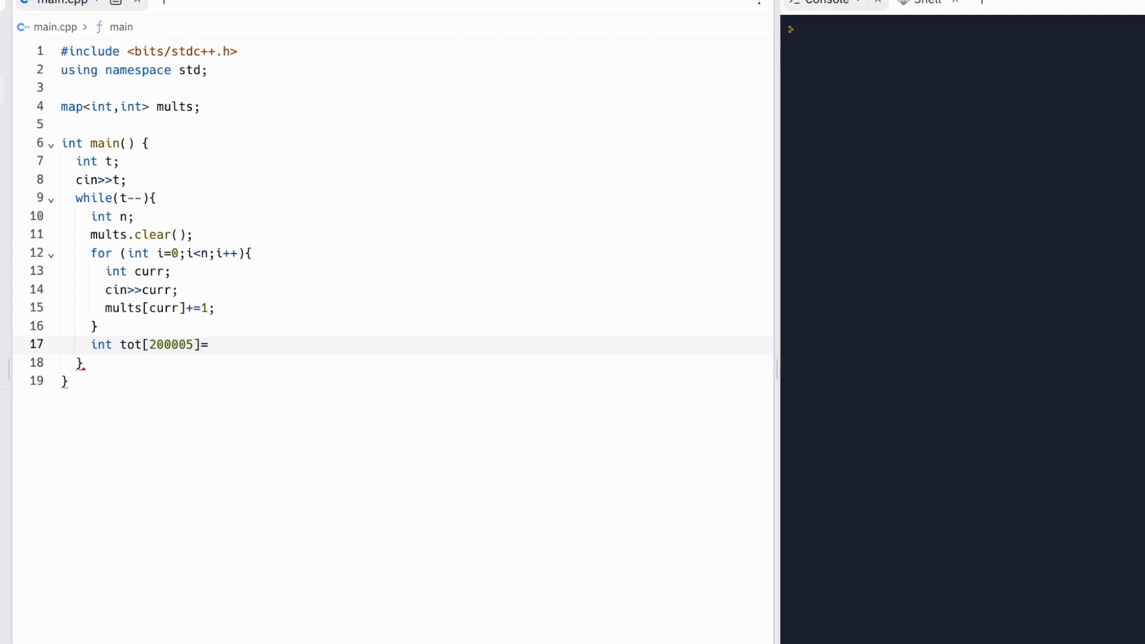
type("{0};")
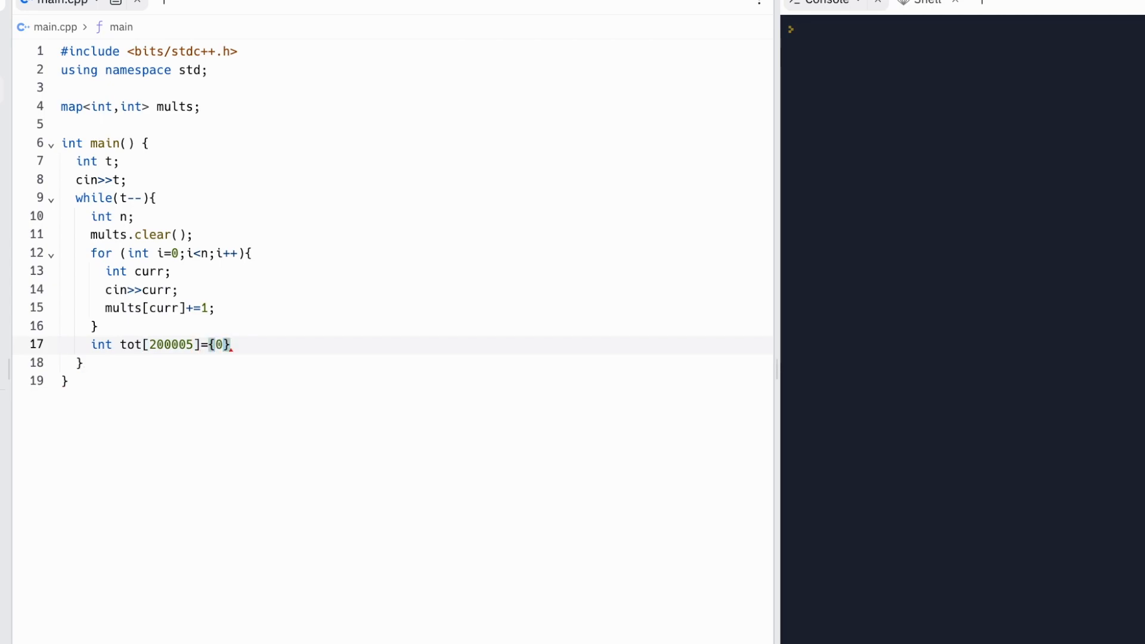
type(";")
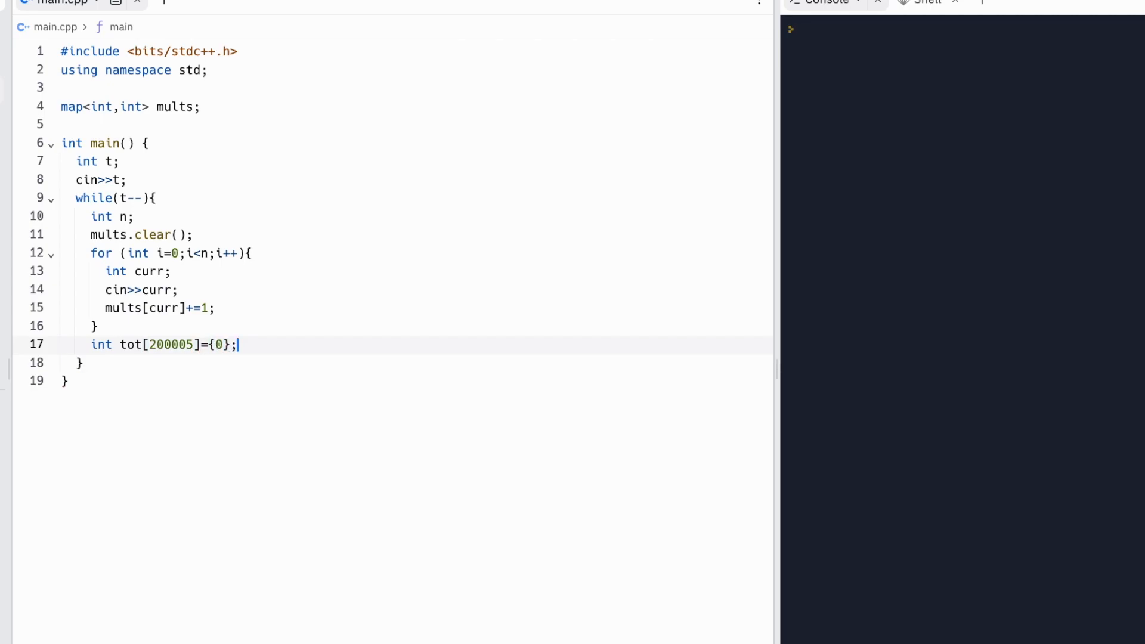
- Begin for i from 1 to n with currMult=i and an empty while(currMult<=n) loop
type("for (Int i")
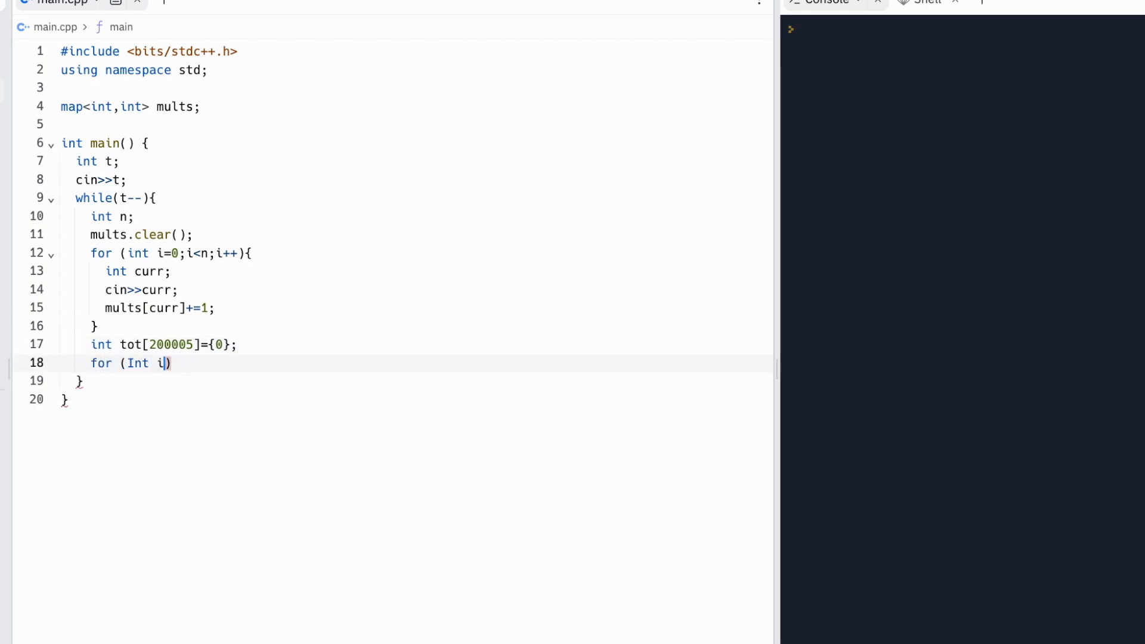
type("int")
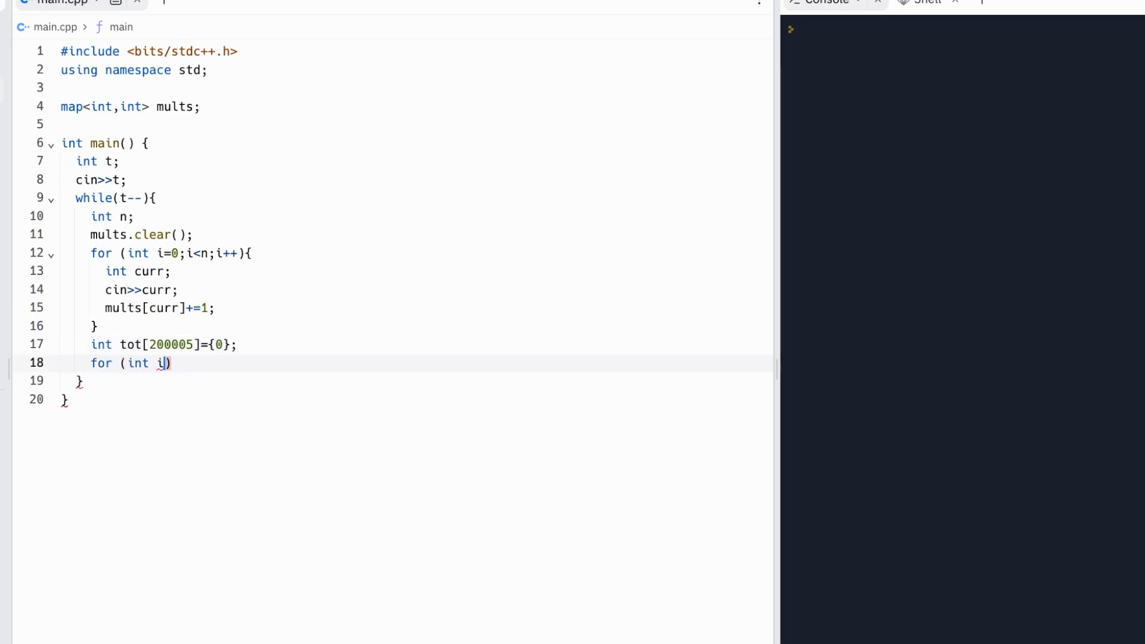
type("=1")
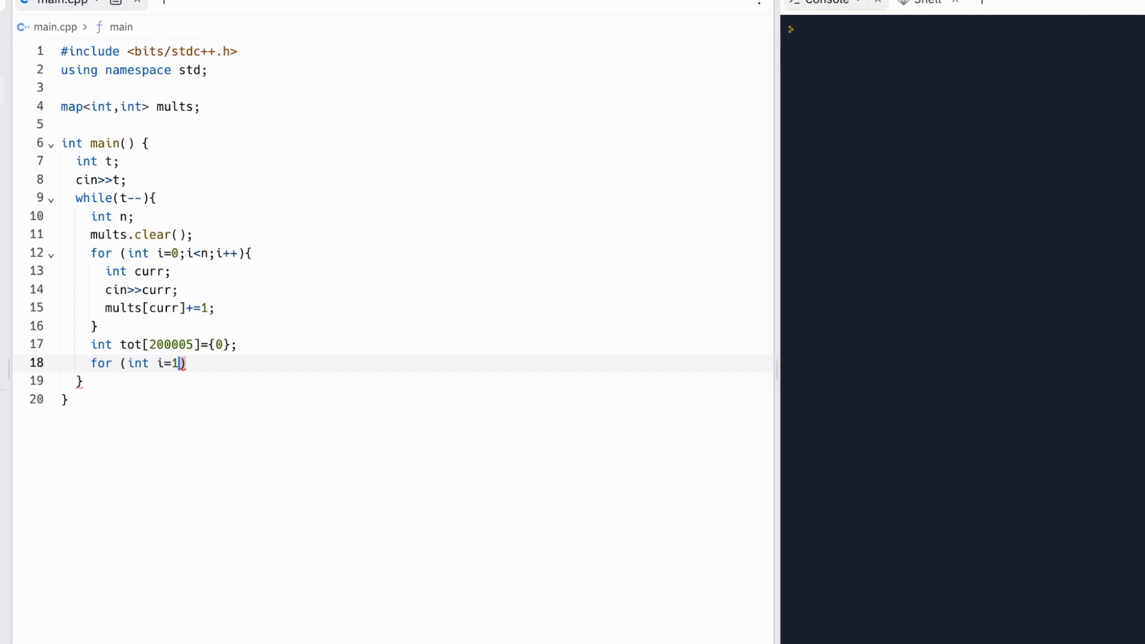
type(";i<")
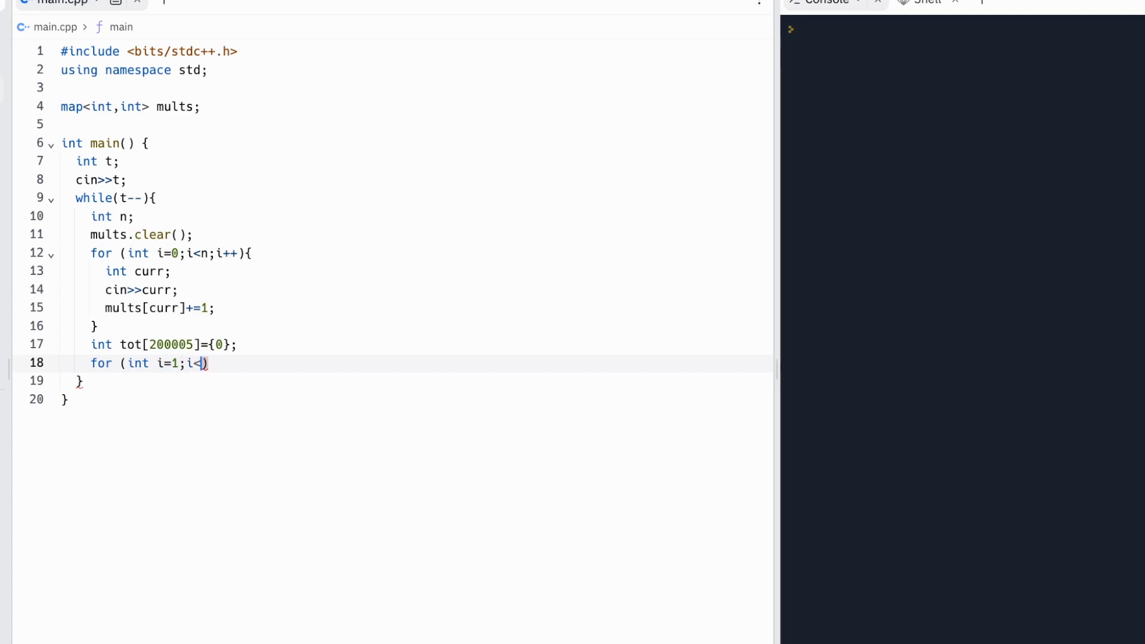
type("=n;i++")
type("int")
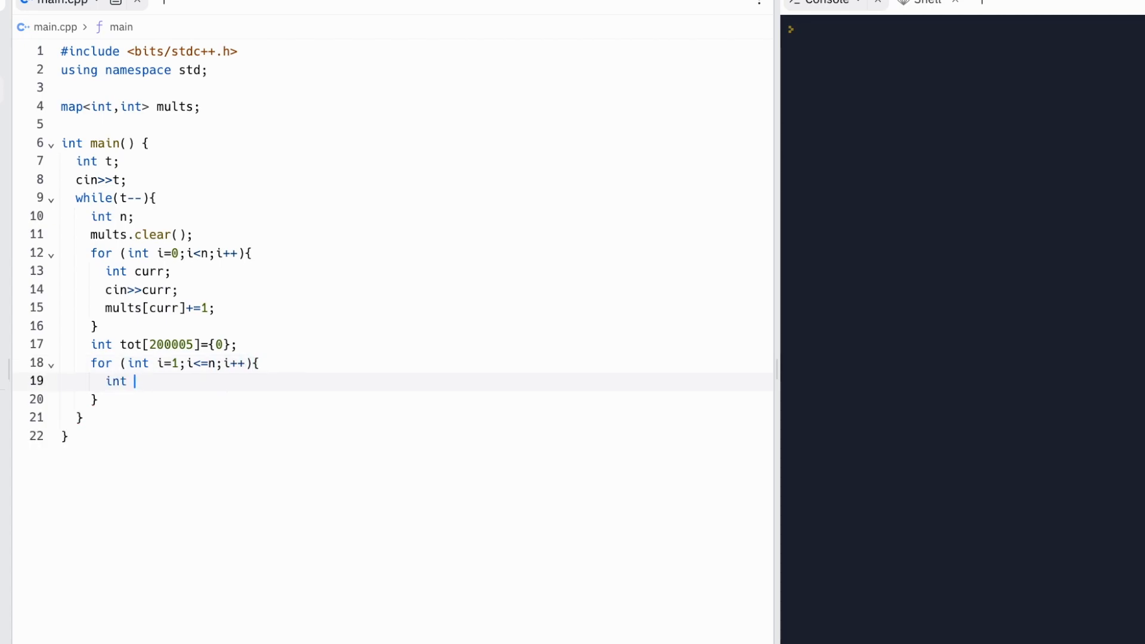
type("currMult=i;")
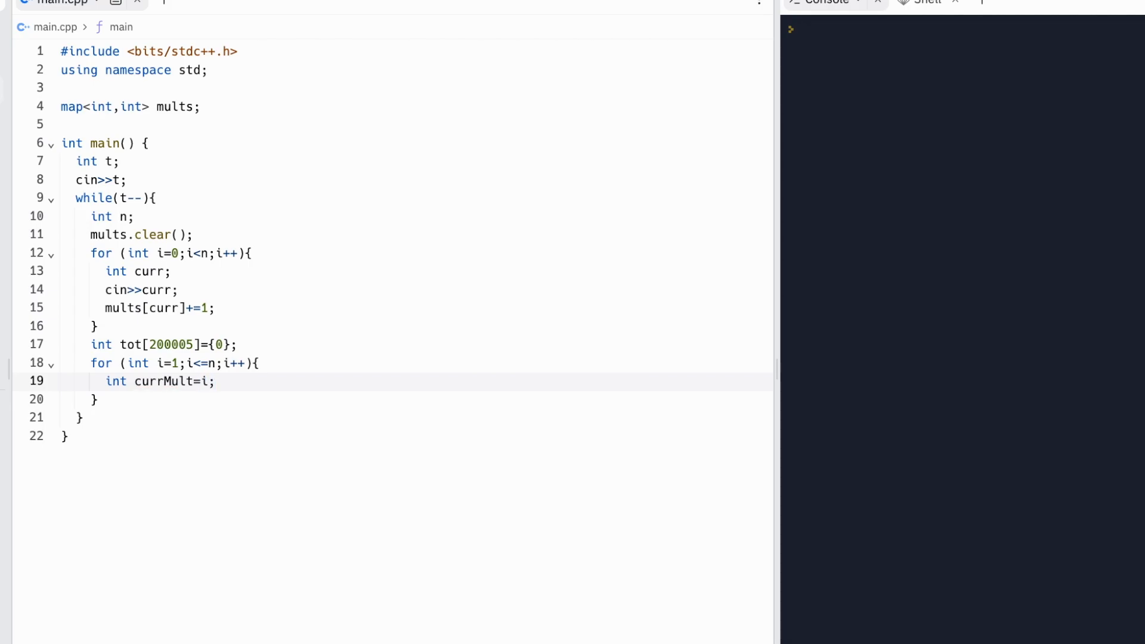
type("while (currMult")
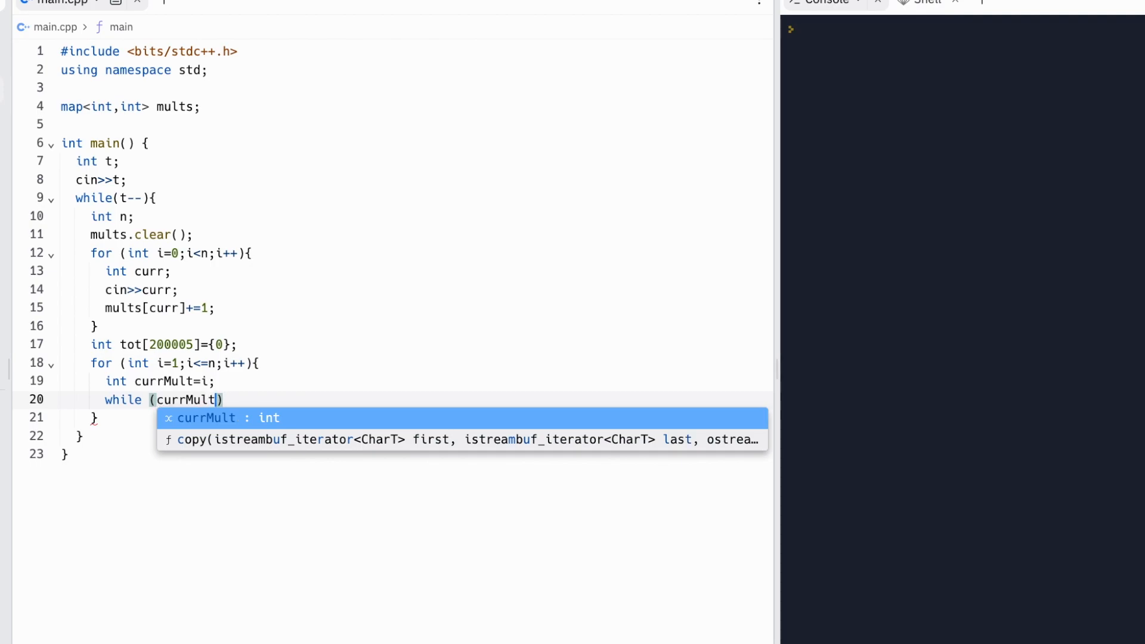
type("<=n")
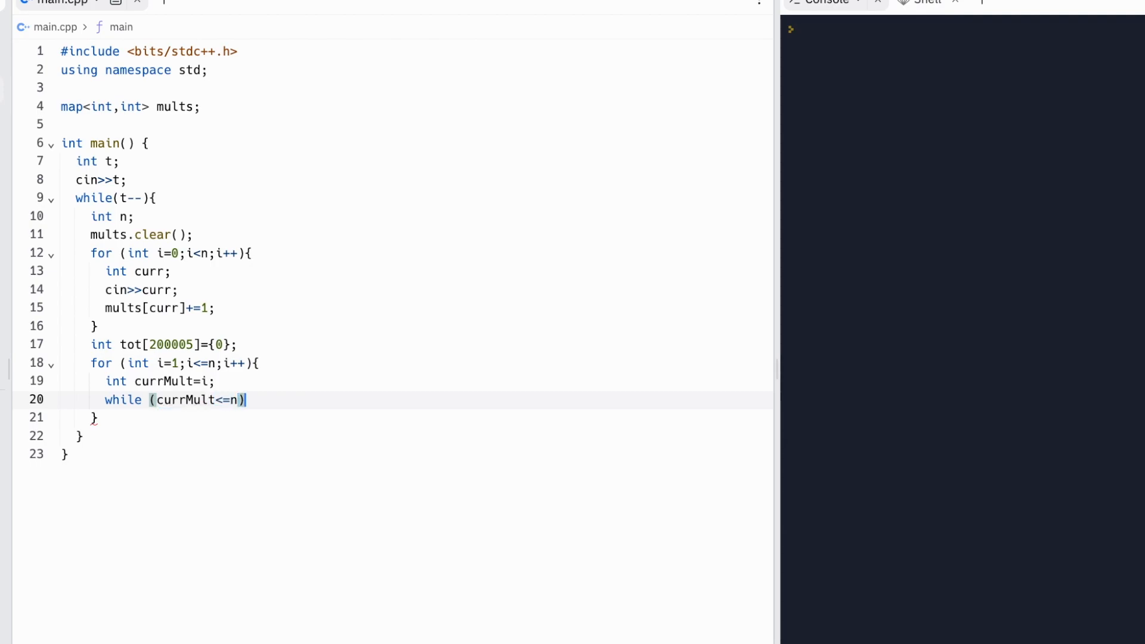
type("{")
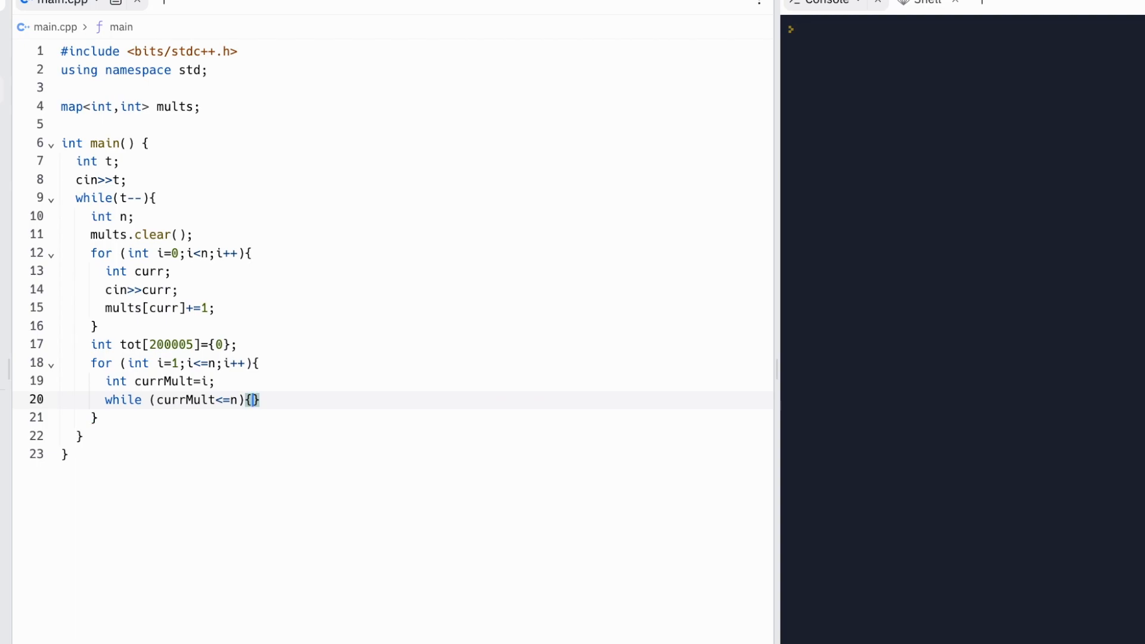
key("Enter")
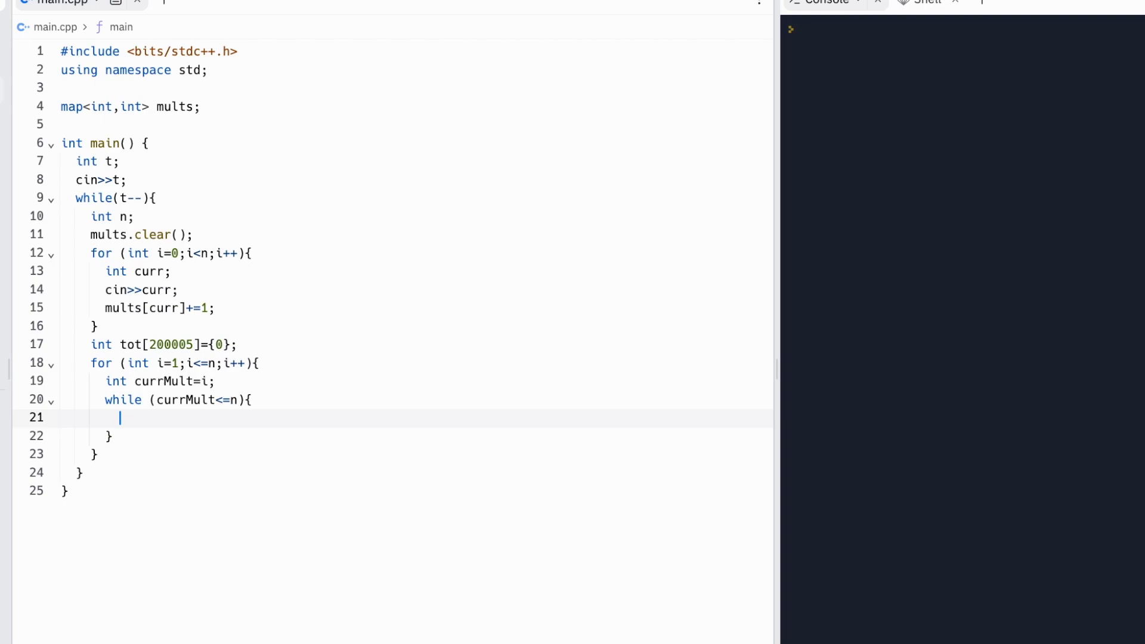
- Inside the while loop add mults[i] to tot[currMult] and advance currMult by i
type("t")
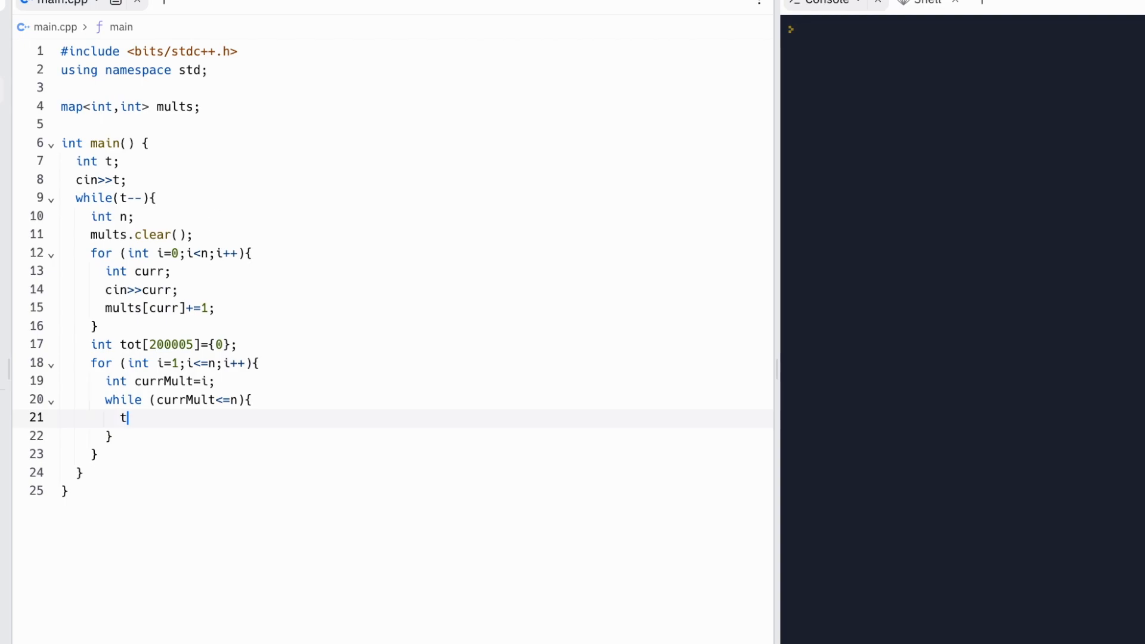
type("ot[currK]")
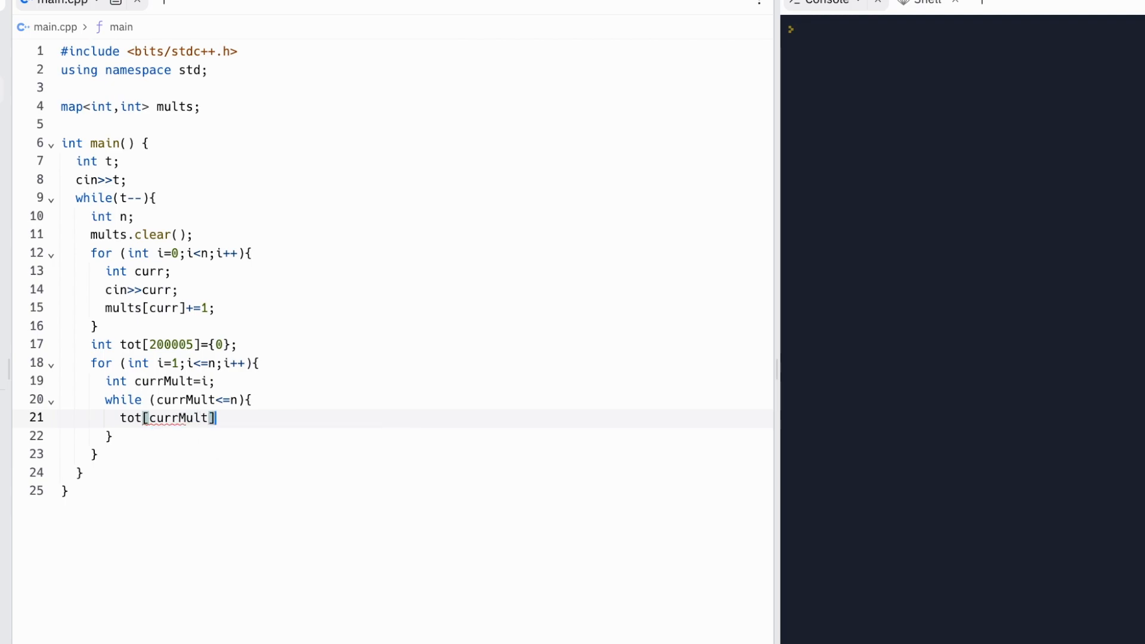
type("+=i;")
type("currMult+")
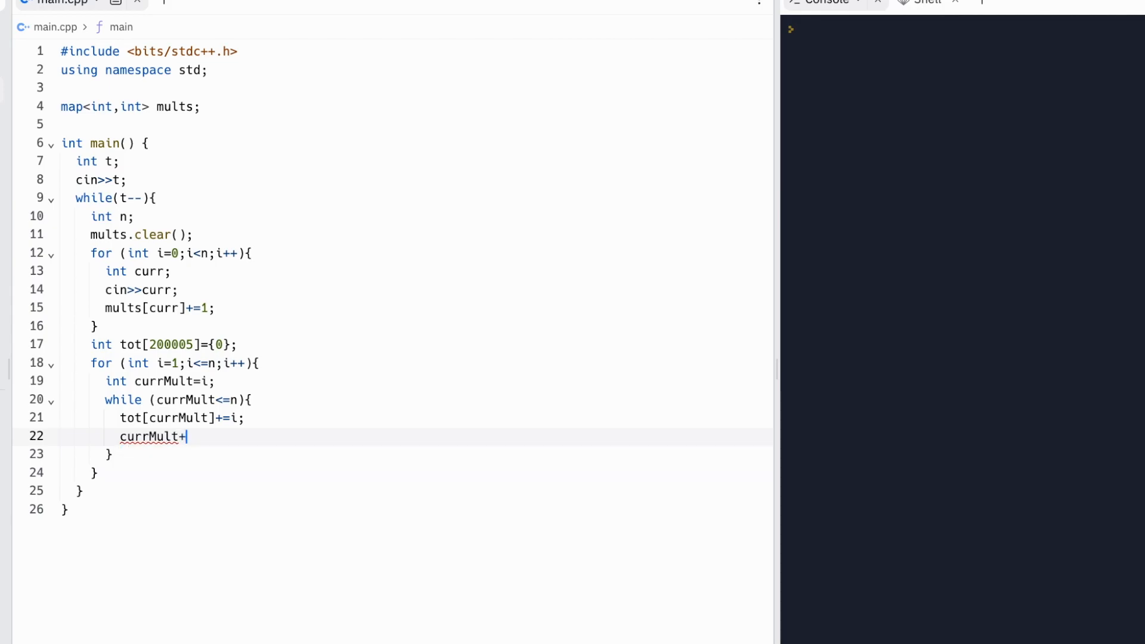
type("=i;")
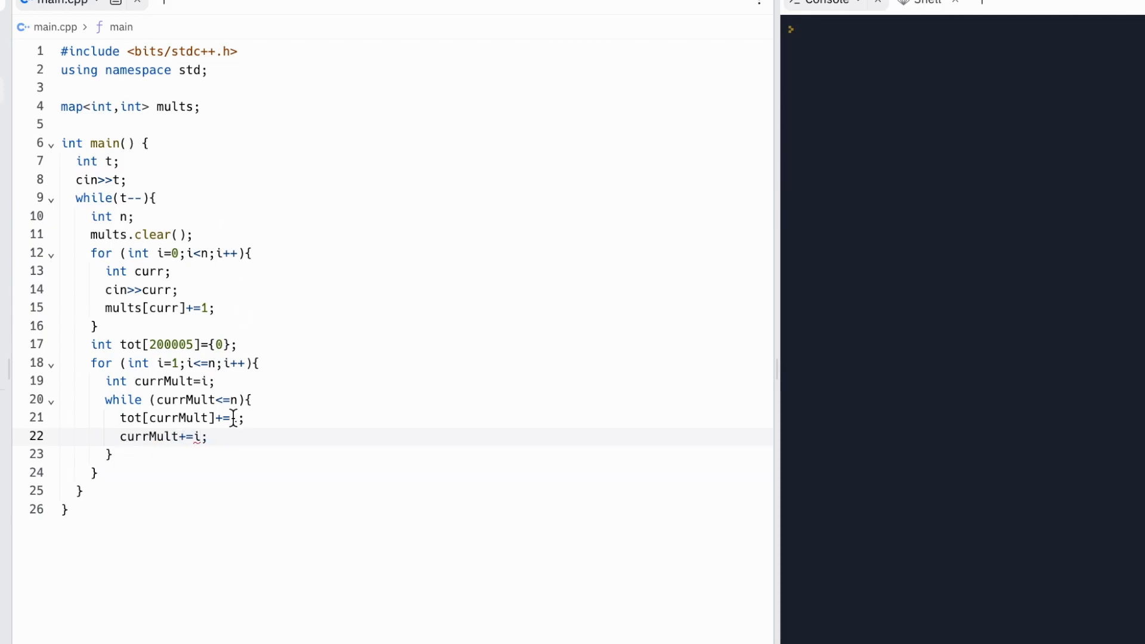
type("muolts[i")
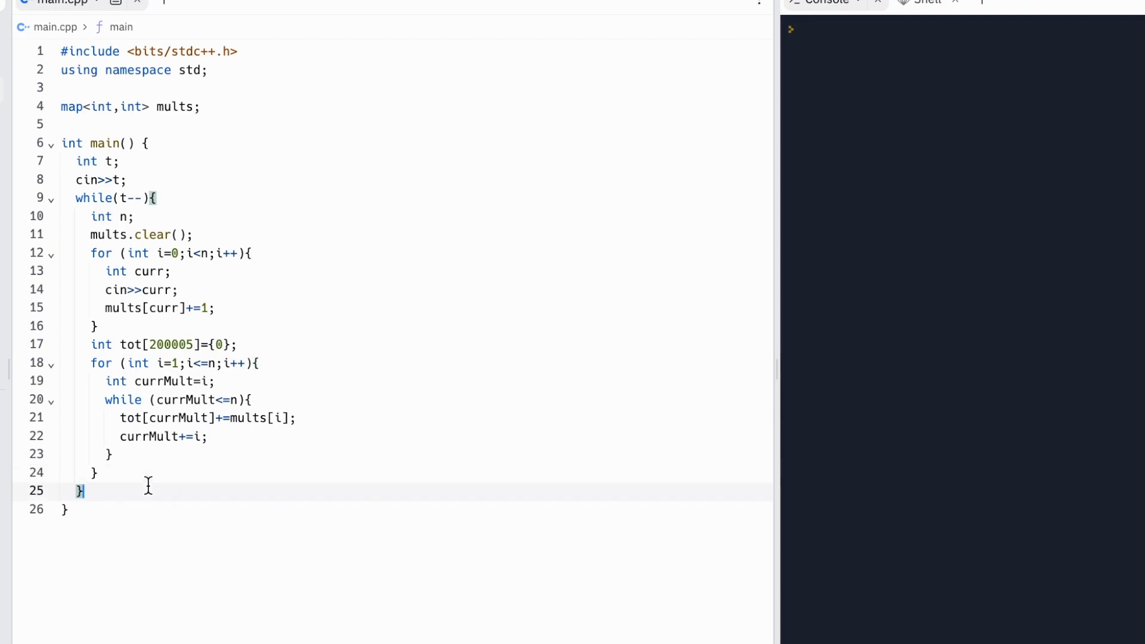
- Track ans=max(ans,tot[i]) from 0 and print ans with endl per test
type("o")
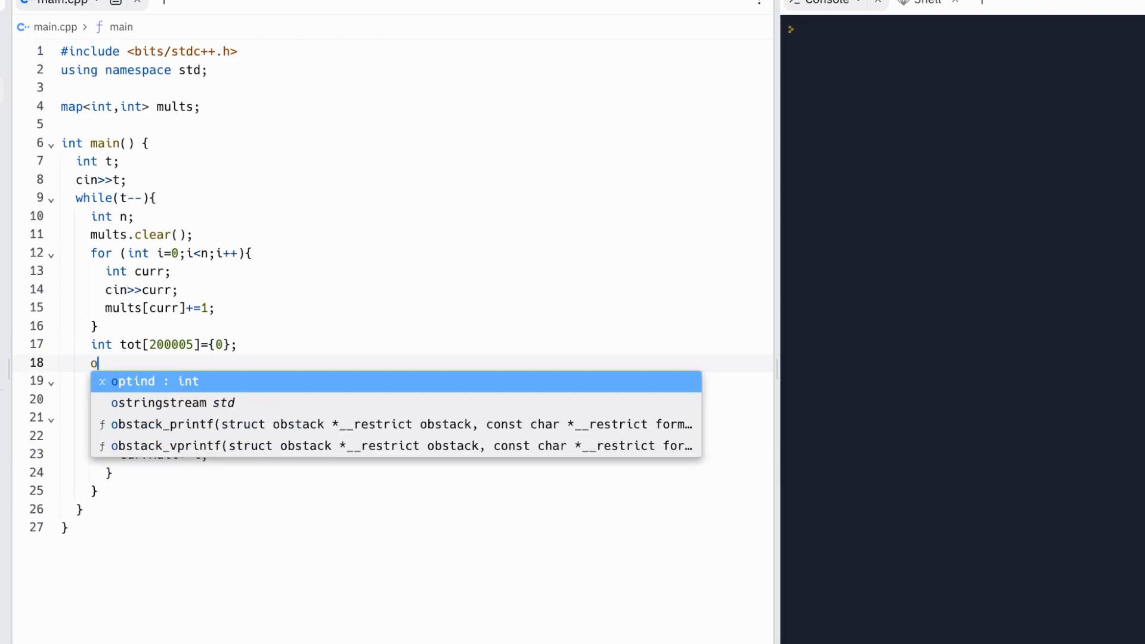
type("ns=0;")
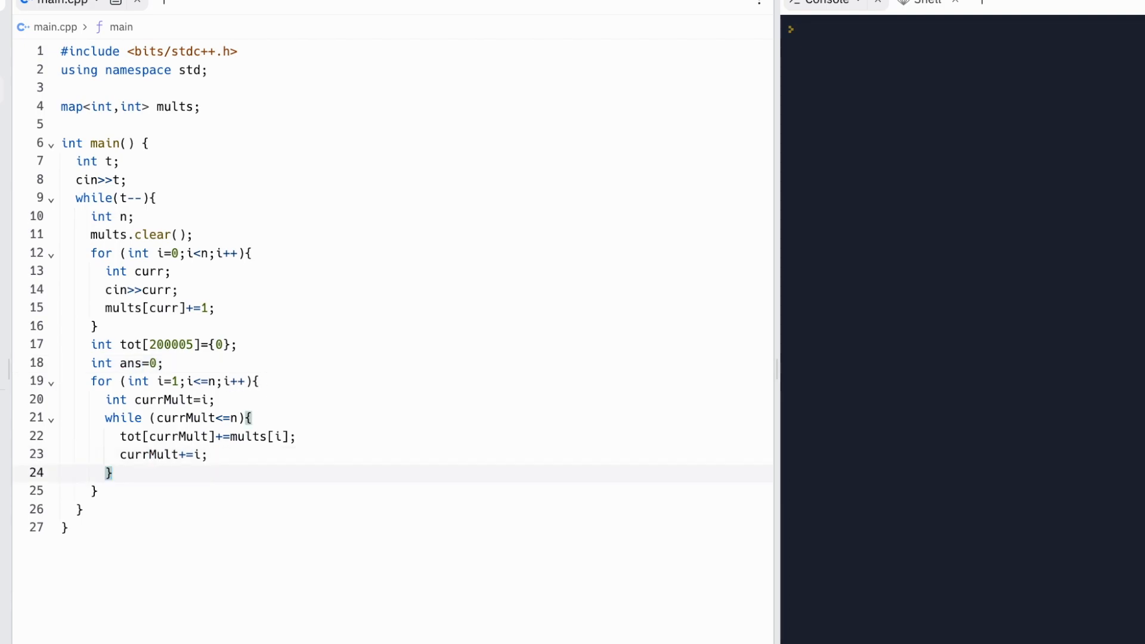
type("ans=m")
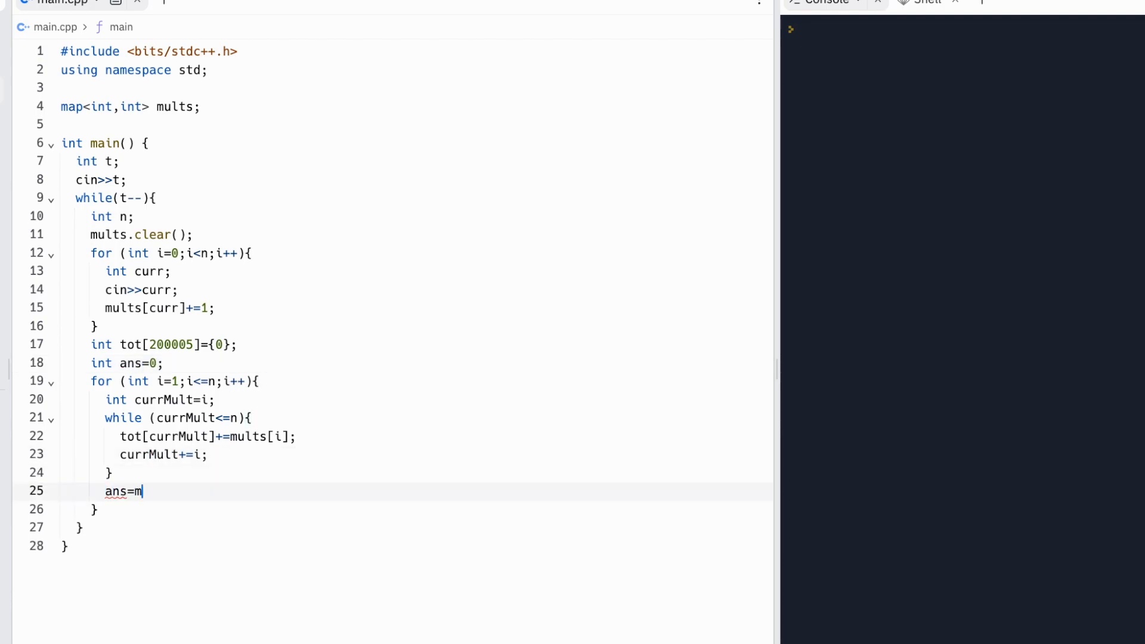
type("ax(ans,tot[i]);")
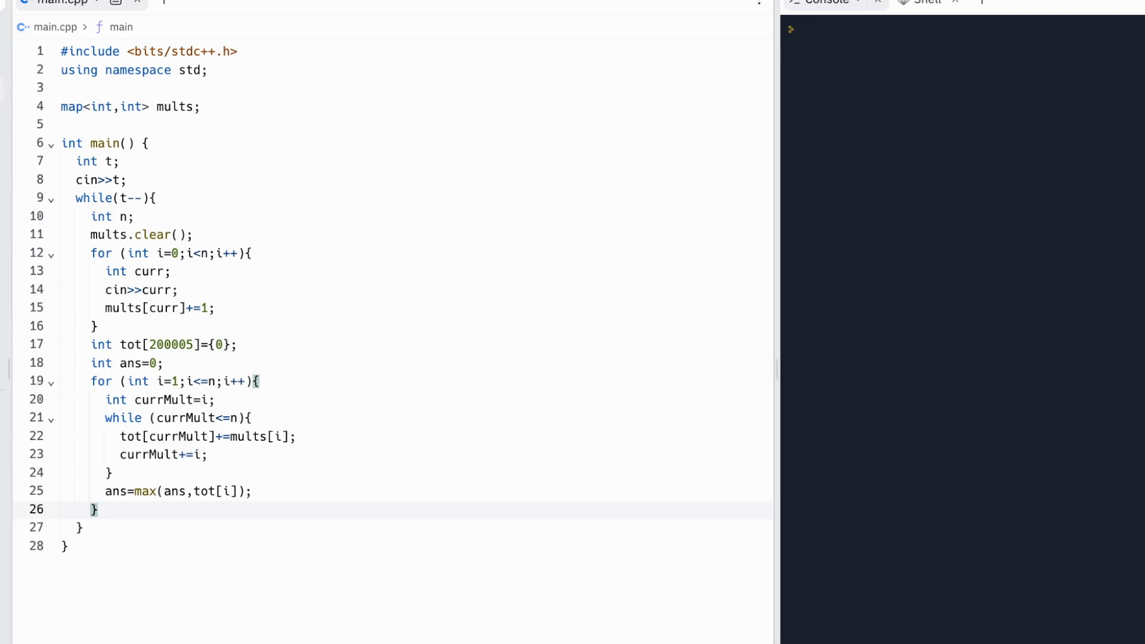
type("cout<<ans")
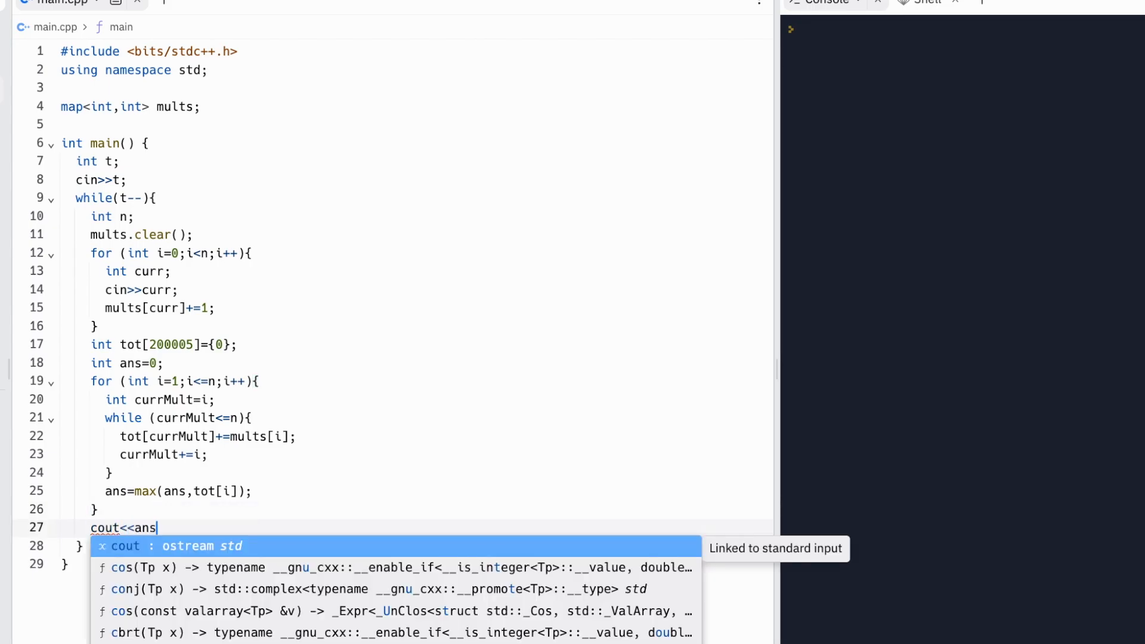
type("<<endl;")
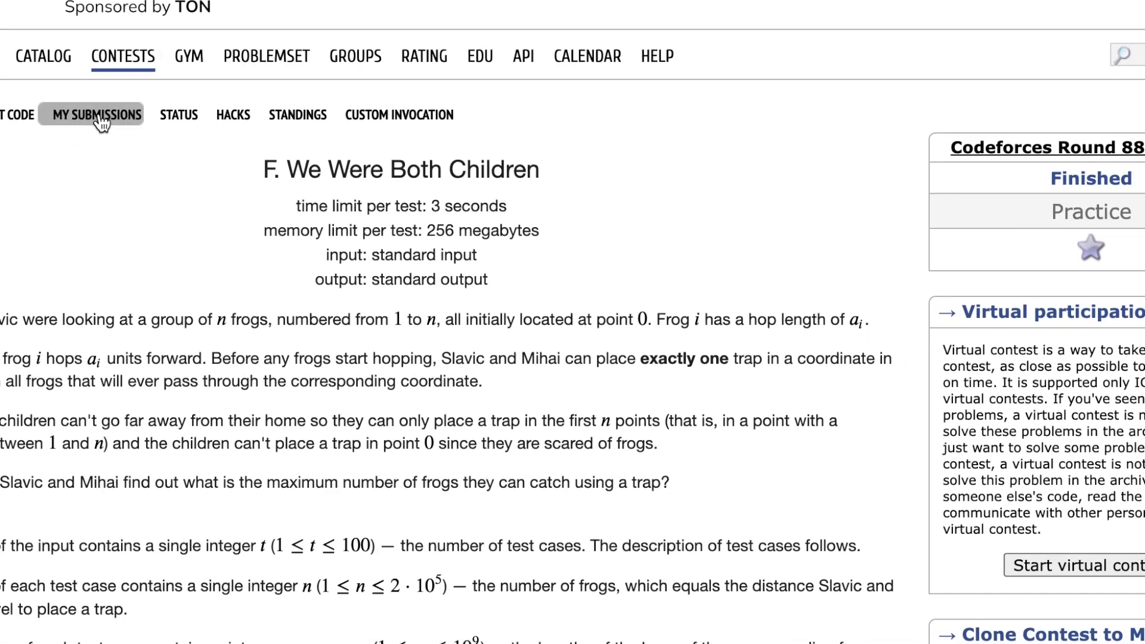
- Submit the code to problem F - We Were Both Children and get Accepted
left_click(14, 114)
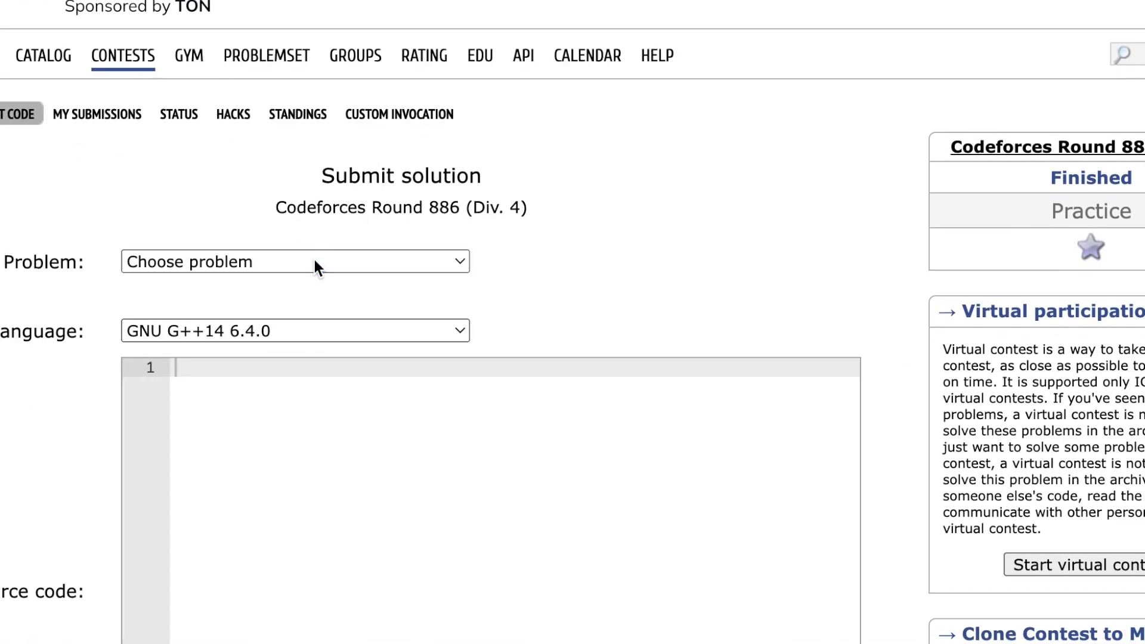
left_click(296, 261)
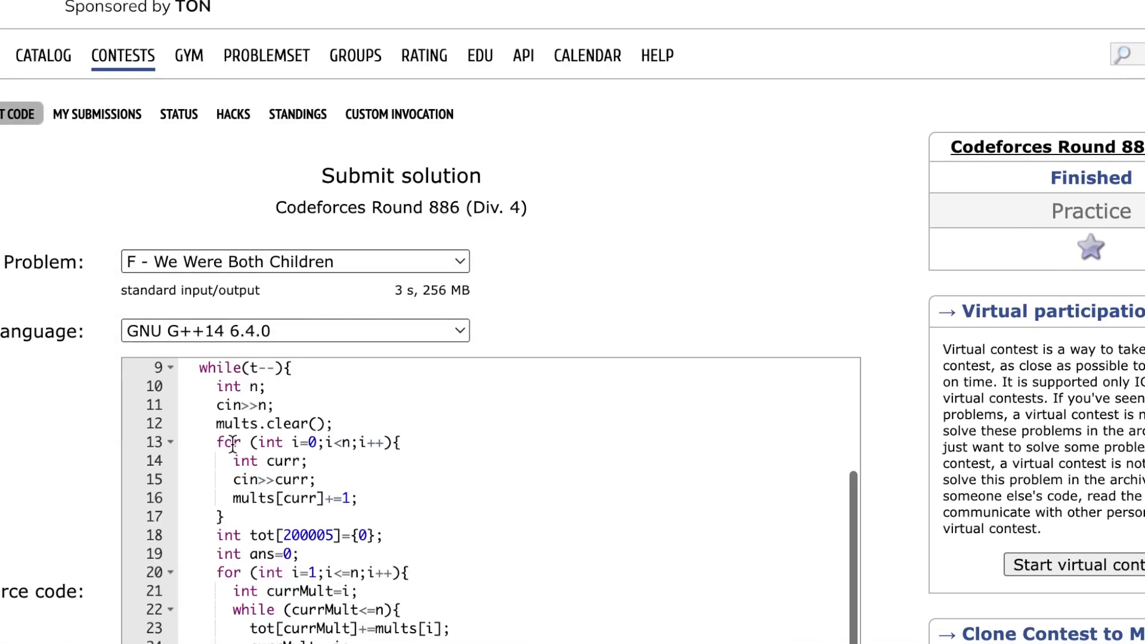
left_click(97, 114)
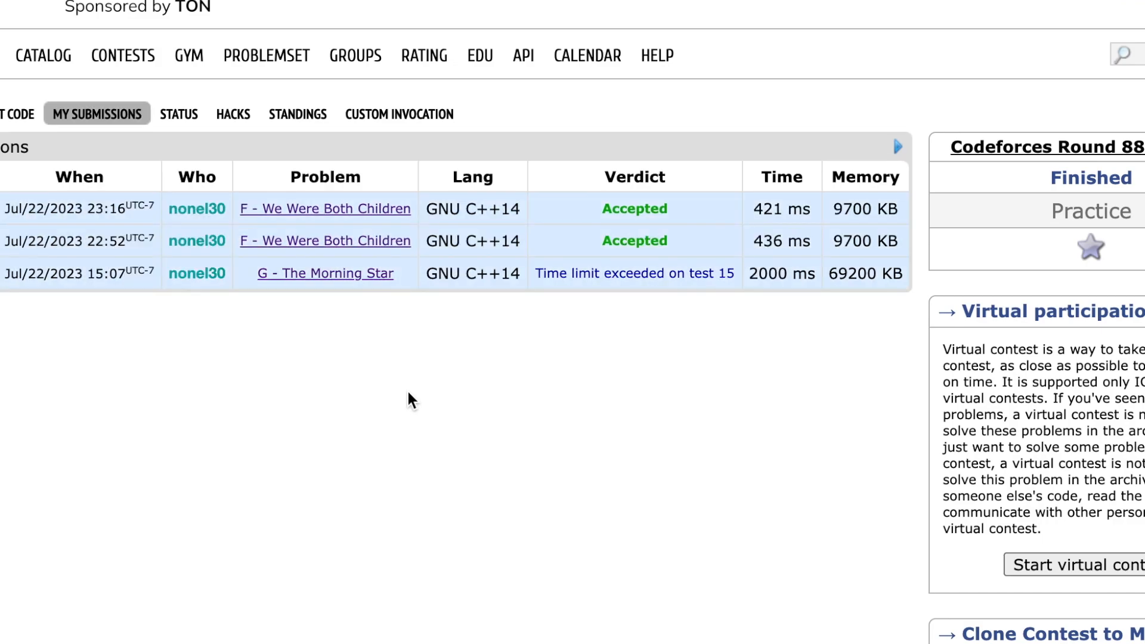
mouse_move(412, 148)
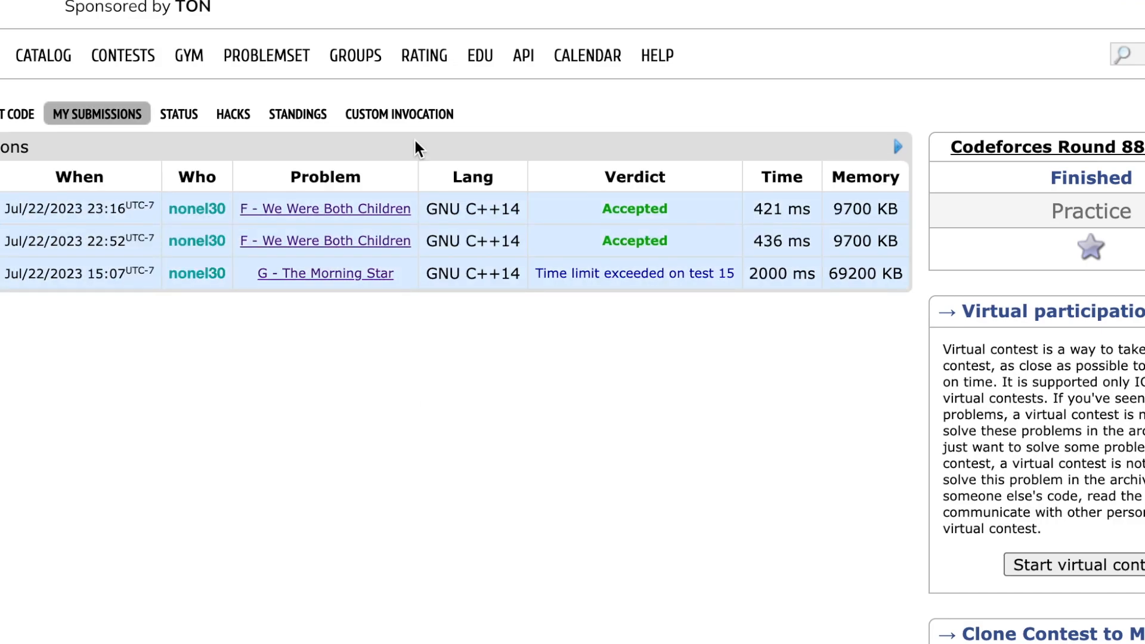